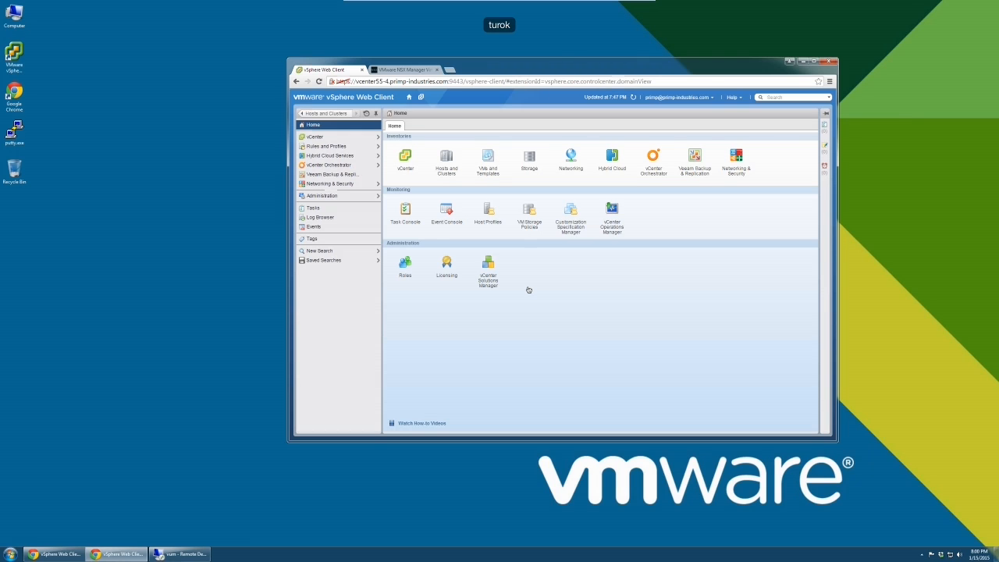
{"action": "mouse_move", "coordinate": [658, 184]}
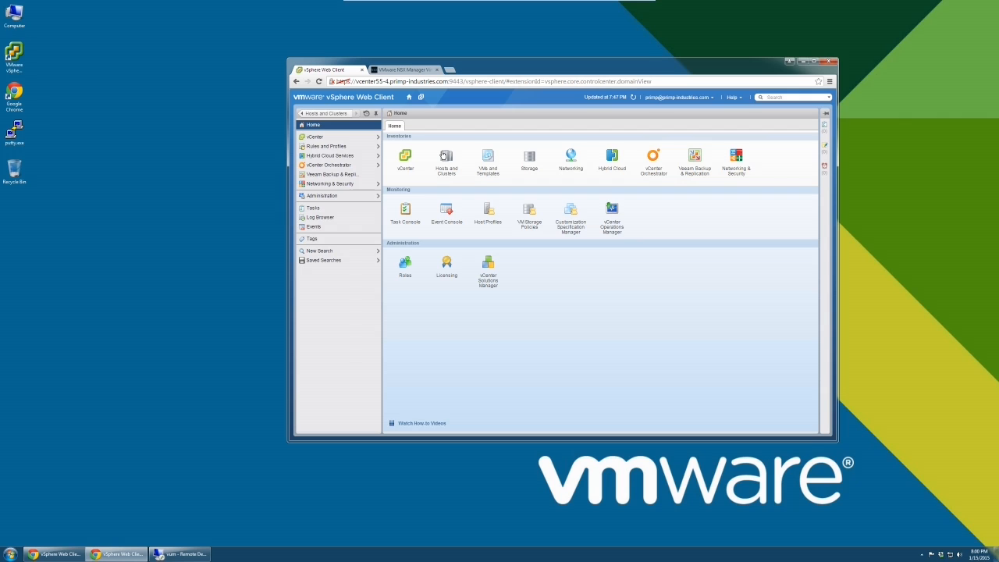
- Review the VSAN Cluster summary under Hosts and Clusters, then bring up the NSX Manager appliance page
{"action": "left_click", "coordinate": [447, 156]}
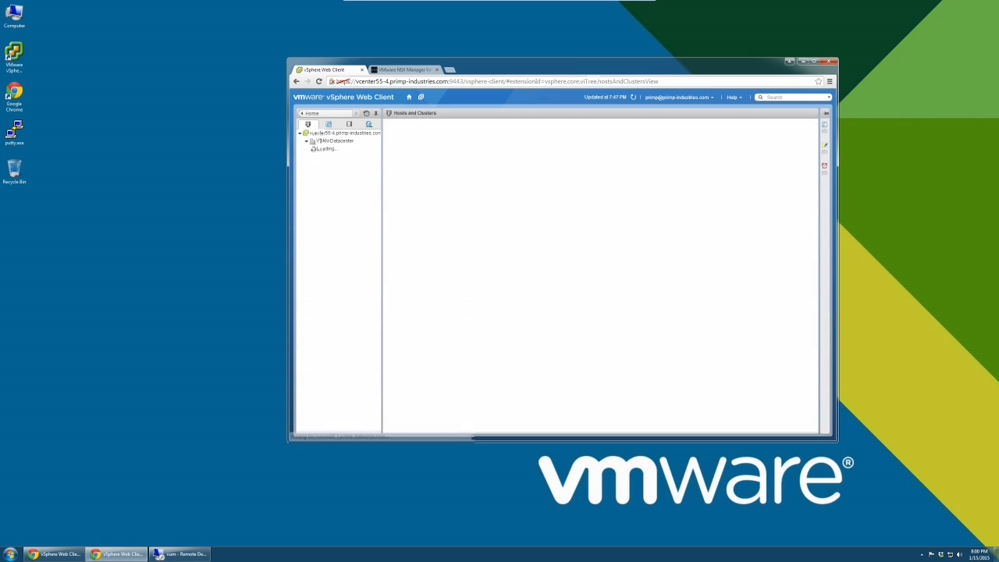
{"action": "left_click", "coordinate": [337, 149]}
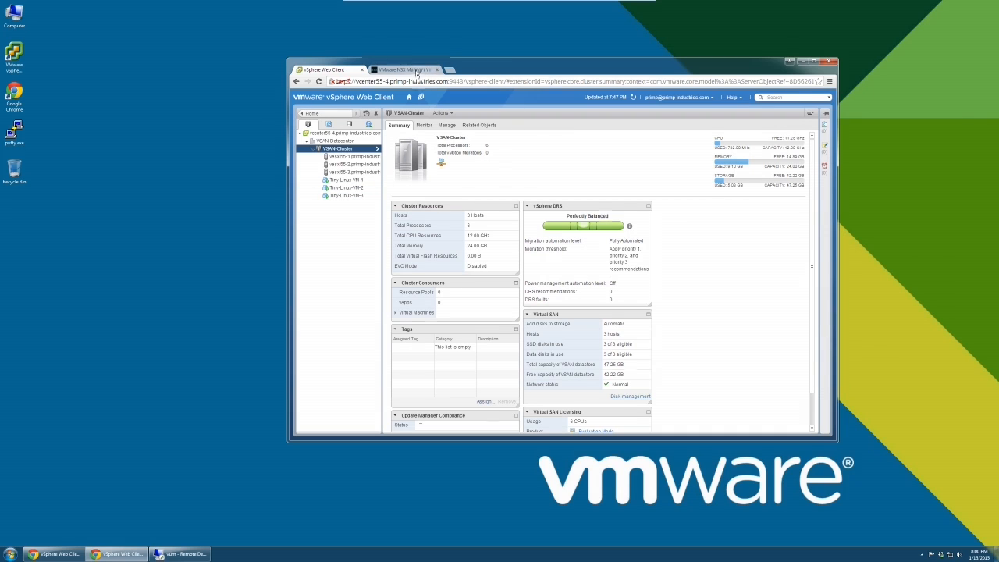
{"action": "left_click", "coordinate": [406, 69]}
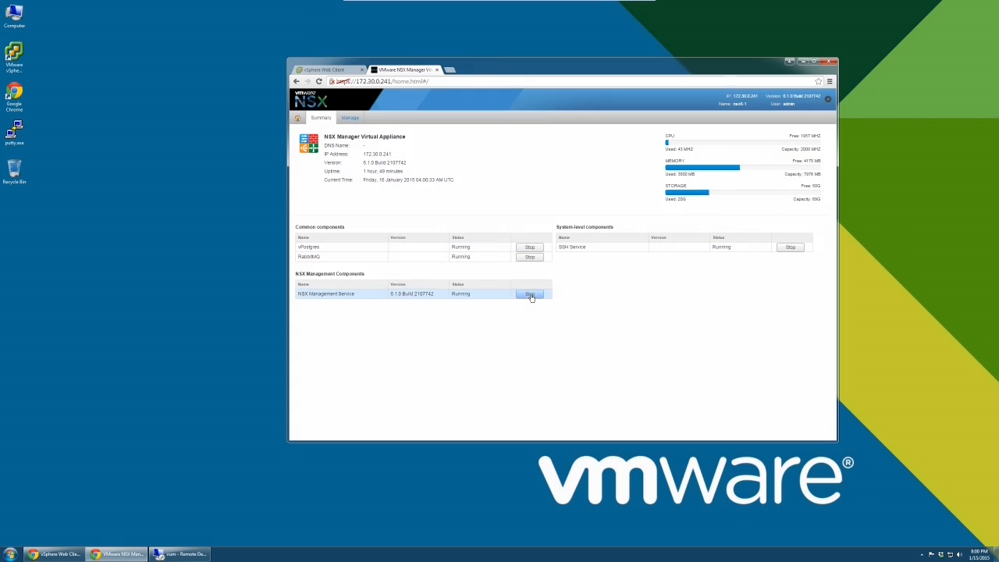
- Stop the NSX Management Service and switch to the Remote Desktop services session
{"action": "left_click", "coordinate": [531, 294]}
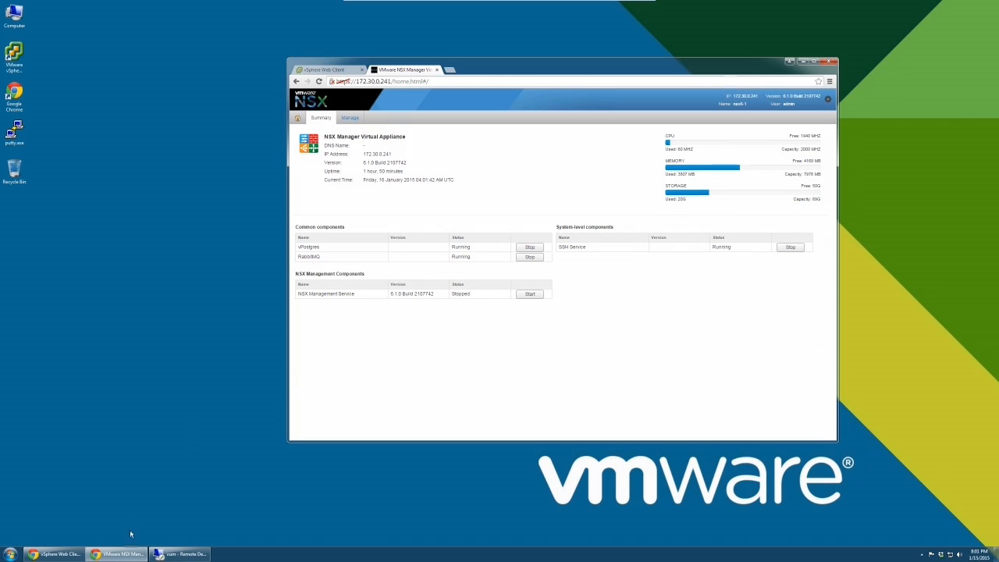
{"action": "left_click", "coordinate": [180, 554]}
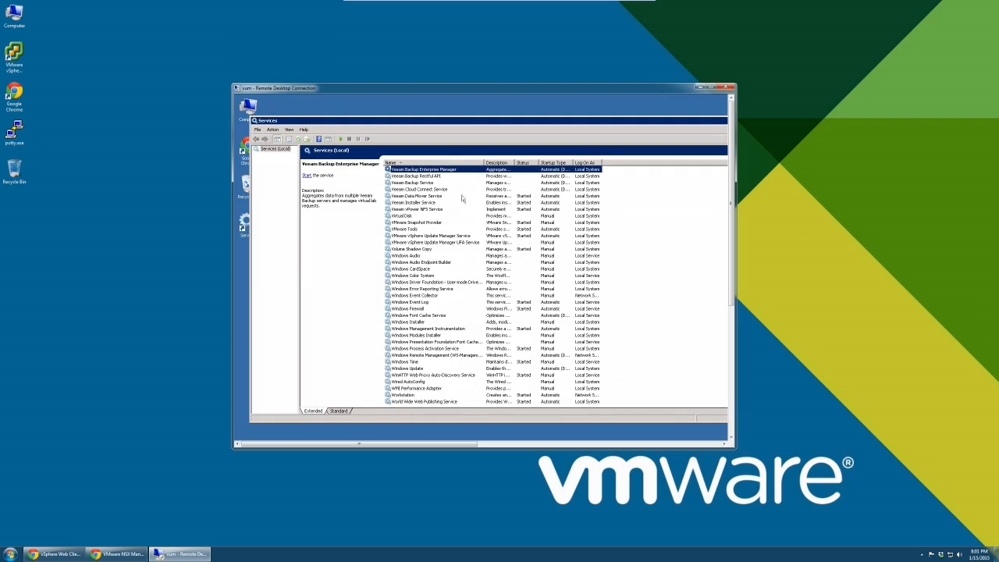
- Run a task on the VMware vSphere Update Manager Service from its context menu
{"action": "right_click", "coordinate": [424, 169]}
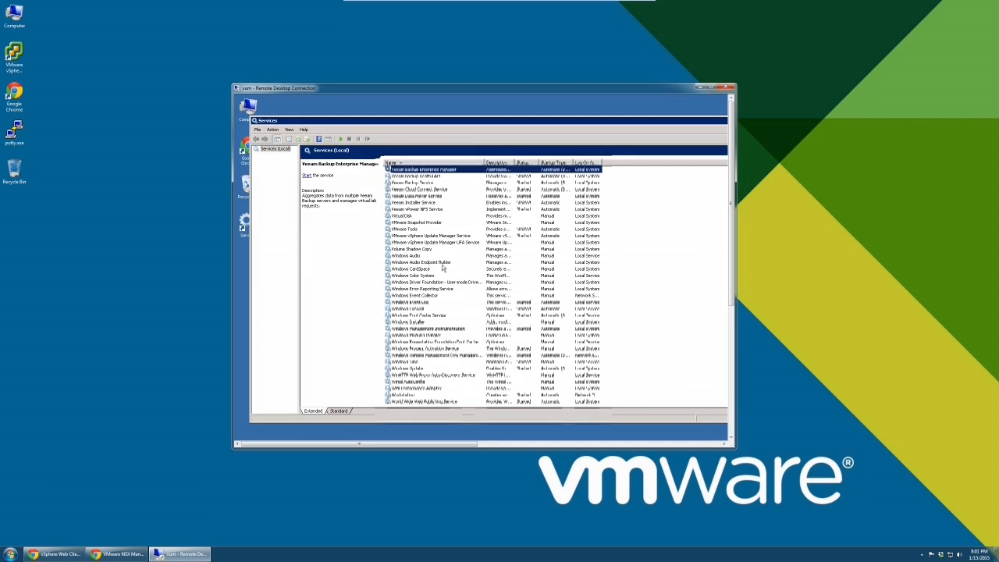
{"action": "right_click", "coordinate": [421, 235]}
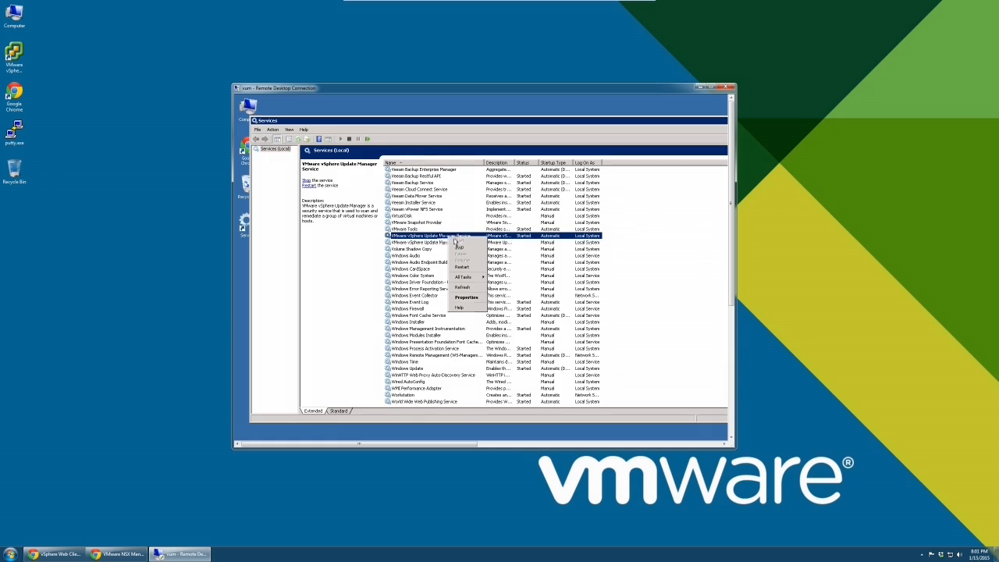
{"action": "left_click", "coordinate": [460, 248]}
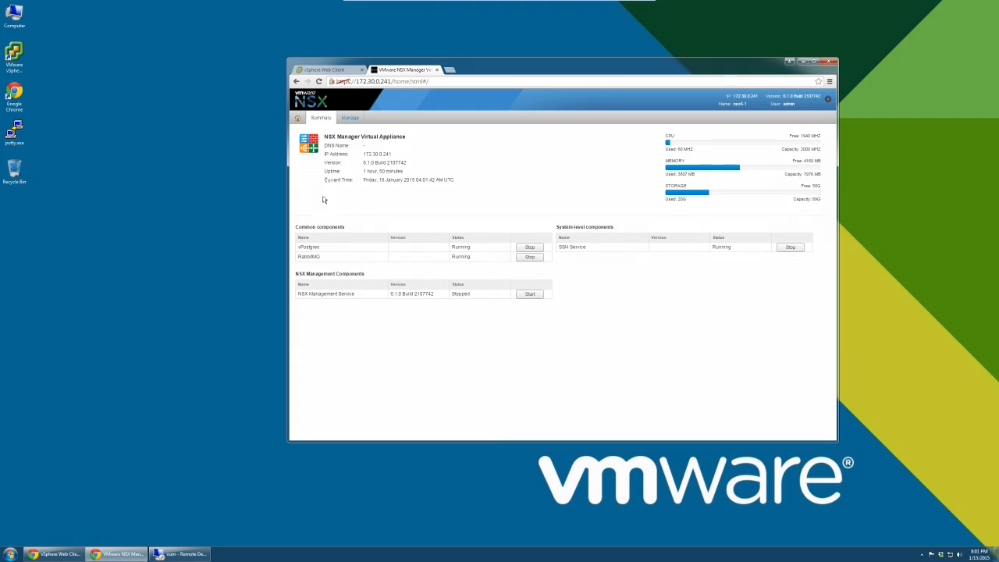
- Launch the VCS-to-VCSA Converter Appliance console and bring its tab forward
{"action": "left_click", "coordinate": [325, 69]}
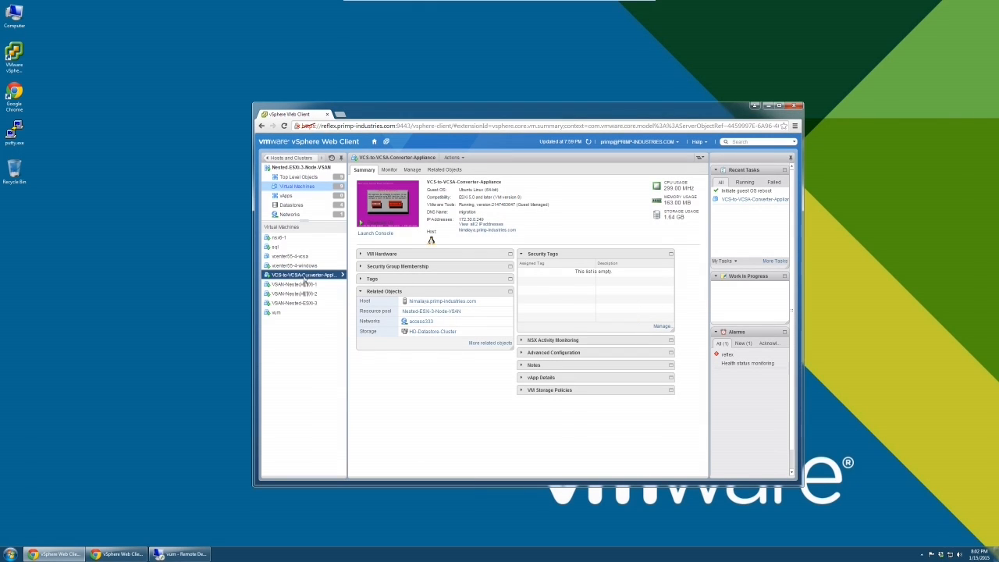
{"action": "mouse_move", "coordinate": [305, 284]}
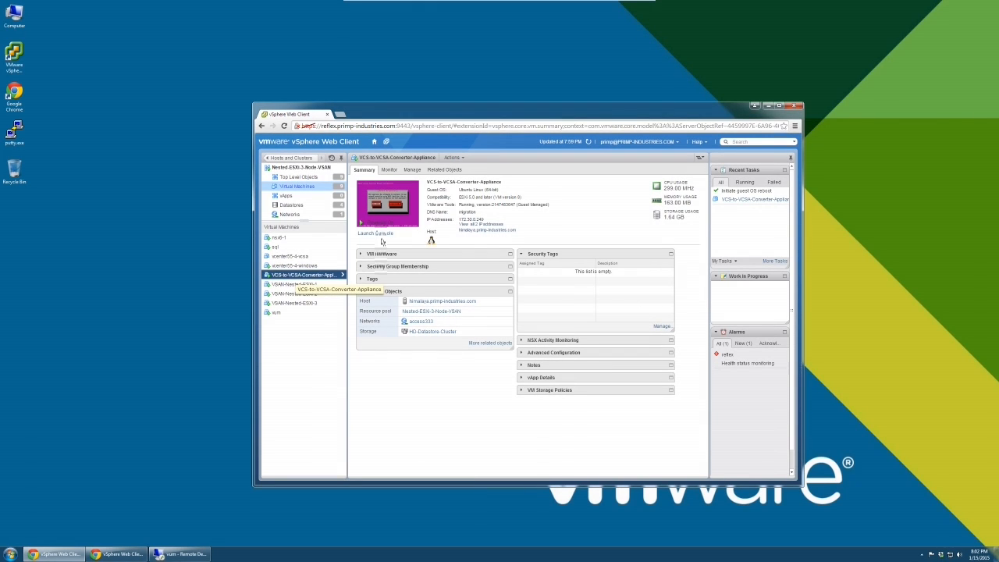
{"action": "left_click", "coordinate": [374, 234]}
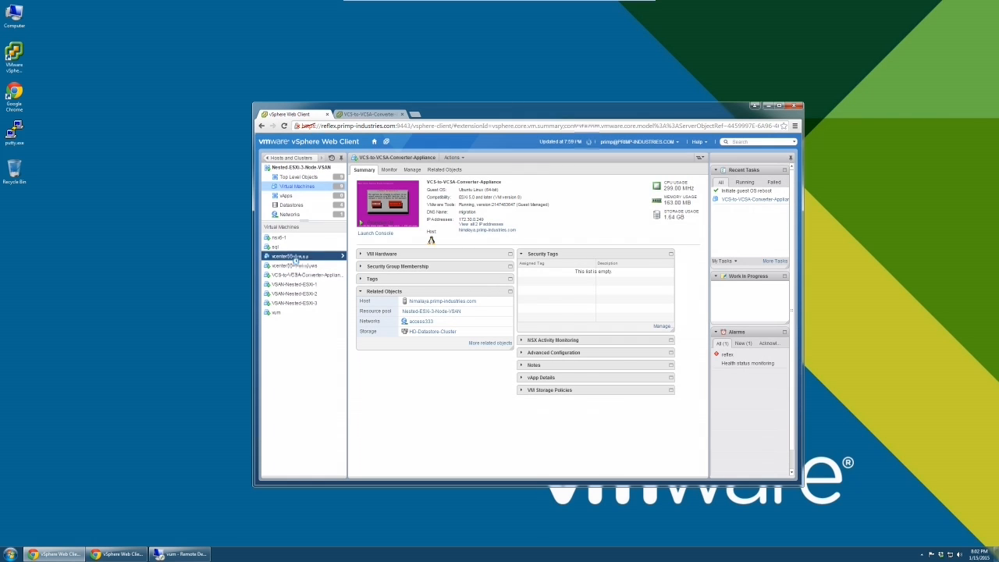
{"action": "left_click", "coordinate": [291, 256]}
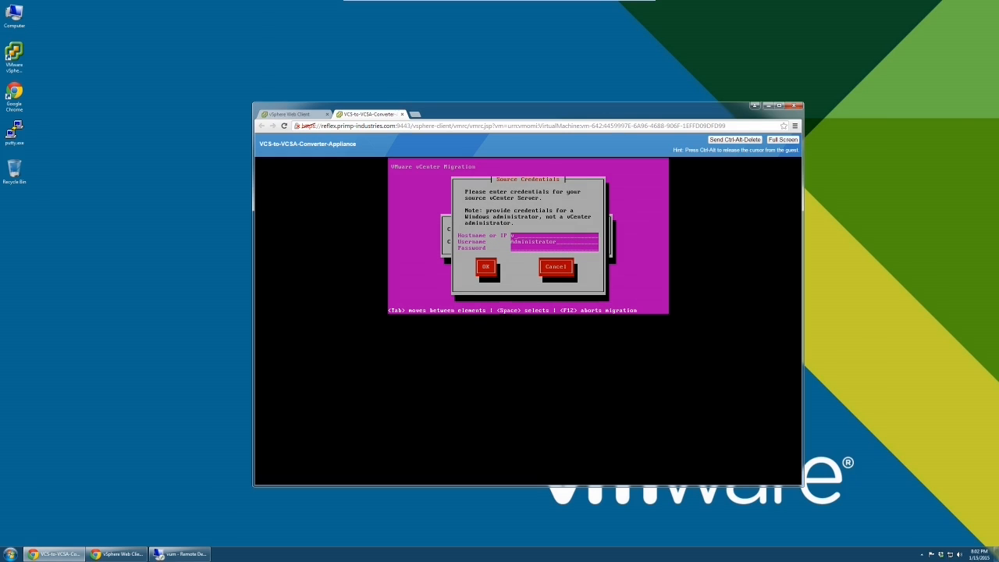
- Submit source vCenter host vcenter55-4.primp with its credentials, then return to the Web Client
{"action": "type", "text": "vcenter55-4.primp"}
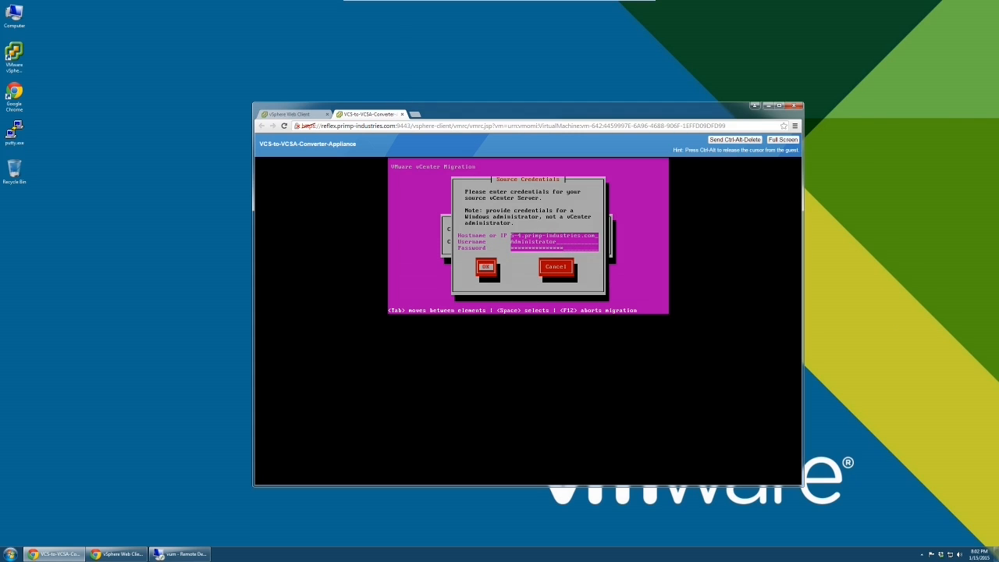
{"action": "left_click", "coordinate": [486, 267]}
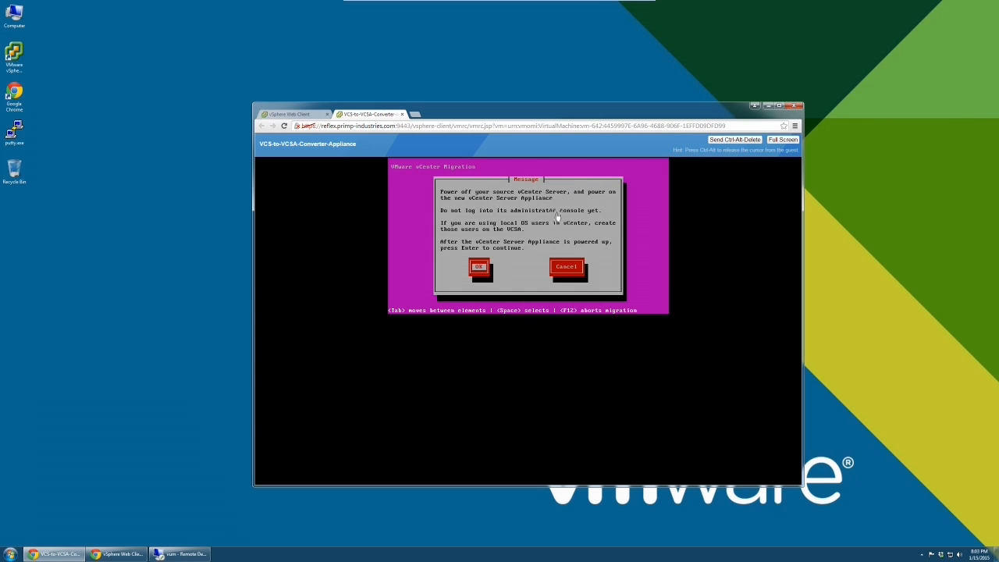
{"action": "left_click", "coordinate": [293, 114]}
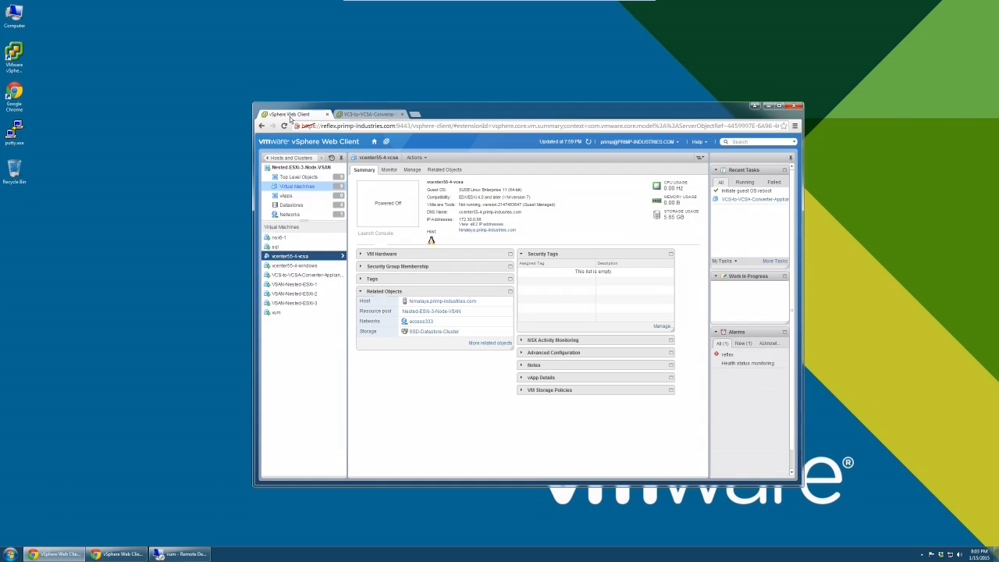
- Shut down the source vCenter VM, power on the new appliance VM, and reopen the converter console
{"action": "left_click", "coordinate": [295, 265]}
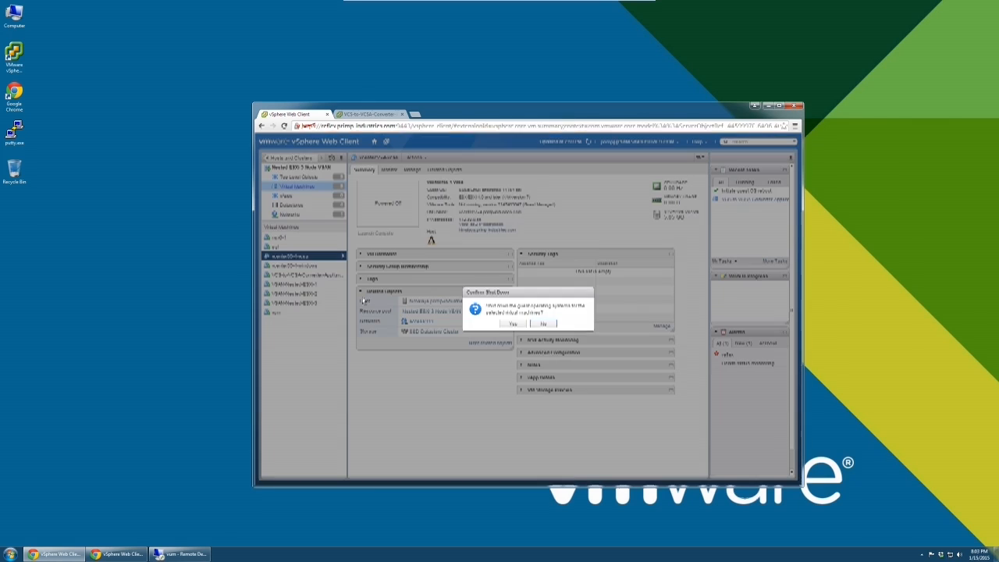
{"action": "left_click", "coordinate": [512, 323]}
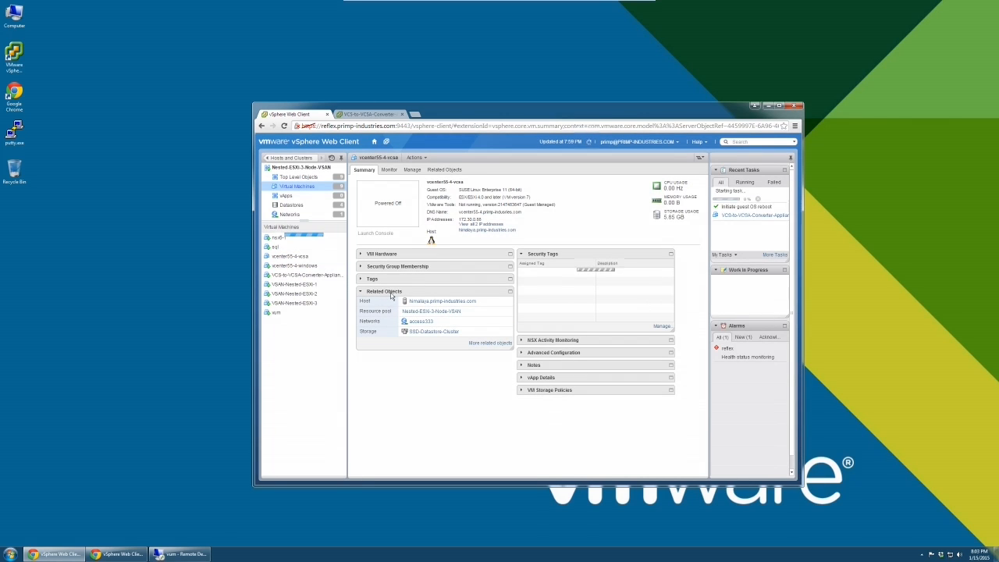
{"action": "left_click", "coordinate": [290, 256]}
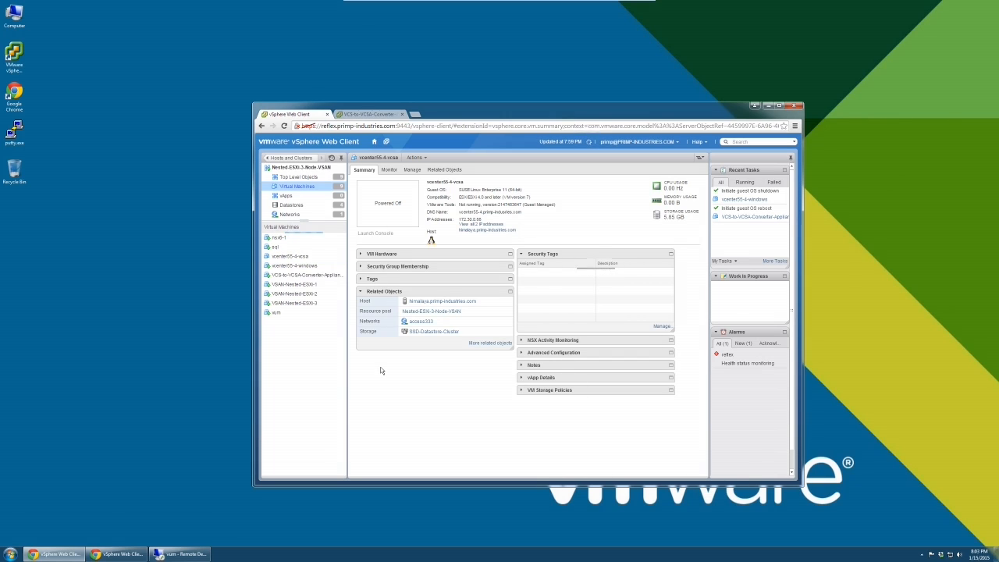
{"action": "left_click", "coordinate": [290, 255]}
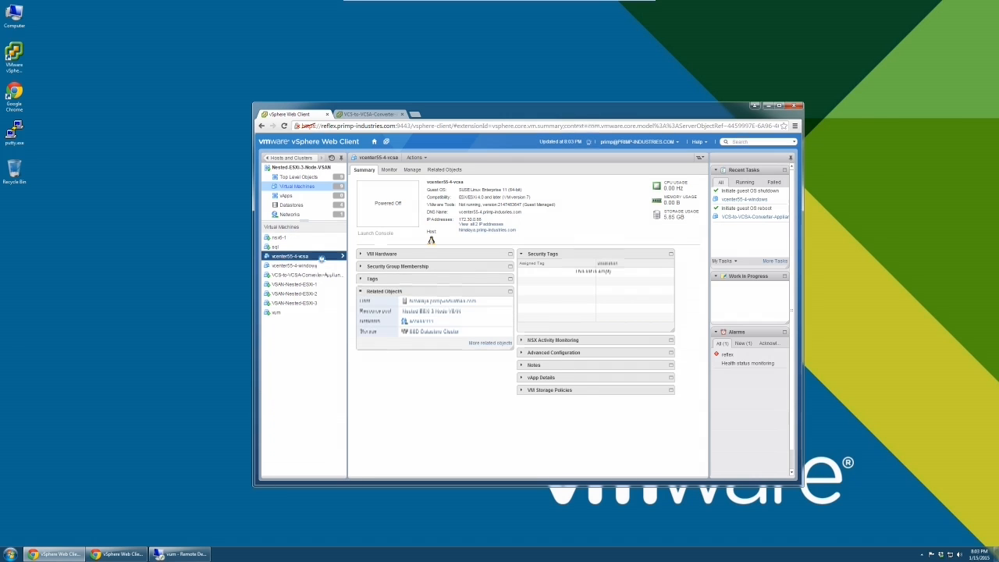
{"action": "right_click", "coordinate": [291, 256]}
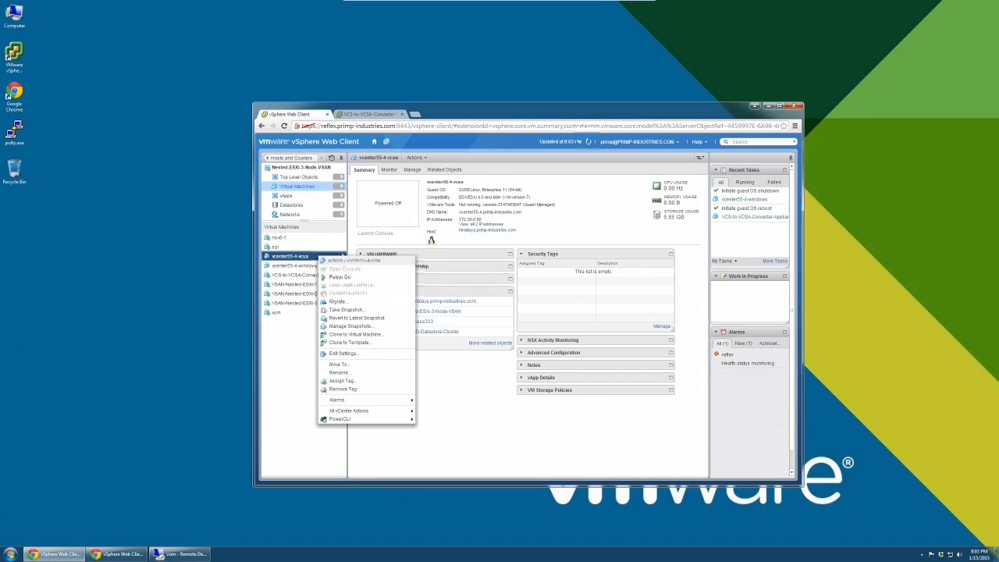
{"action": "left_click", "coordinate": [341, 278]}
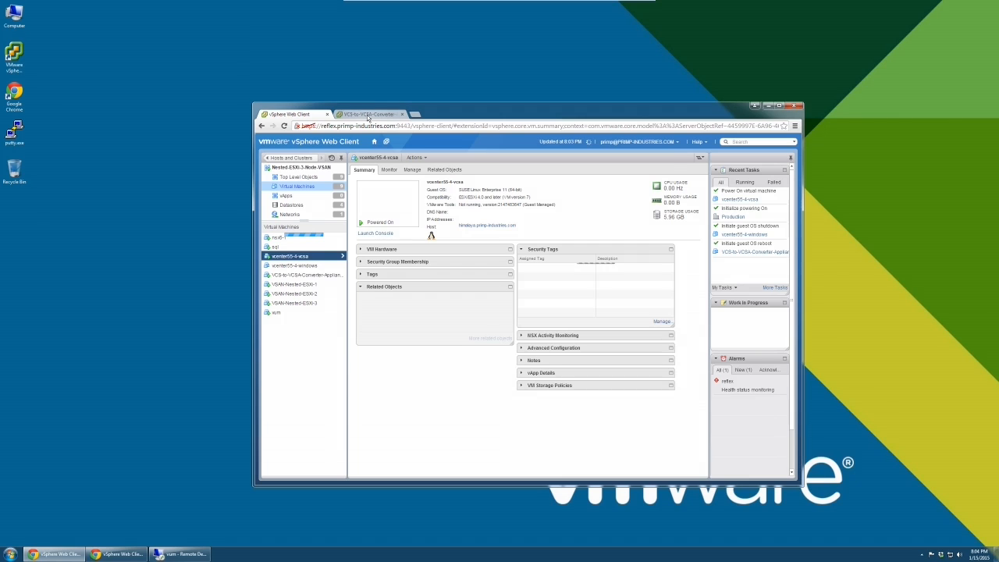
{"action": "left_click", "coordinate": [368, 114]}
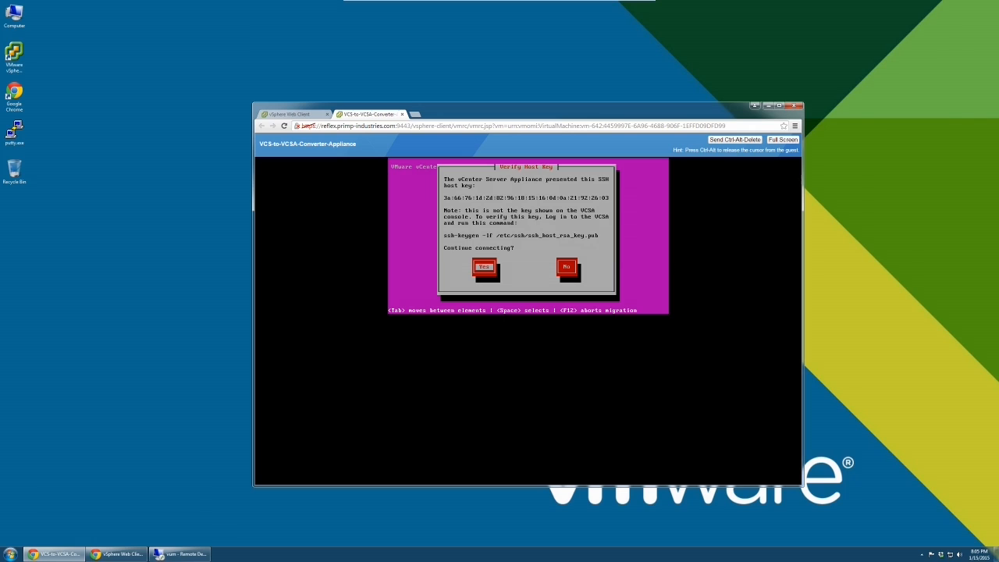
- Accept the appliance SSH host key, submit its root password and confirm the DNS search suffix
{"action": "left_click", "coordinate": [484, 267]}
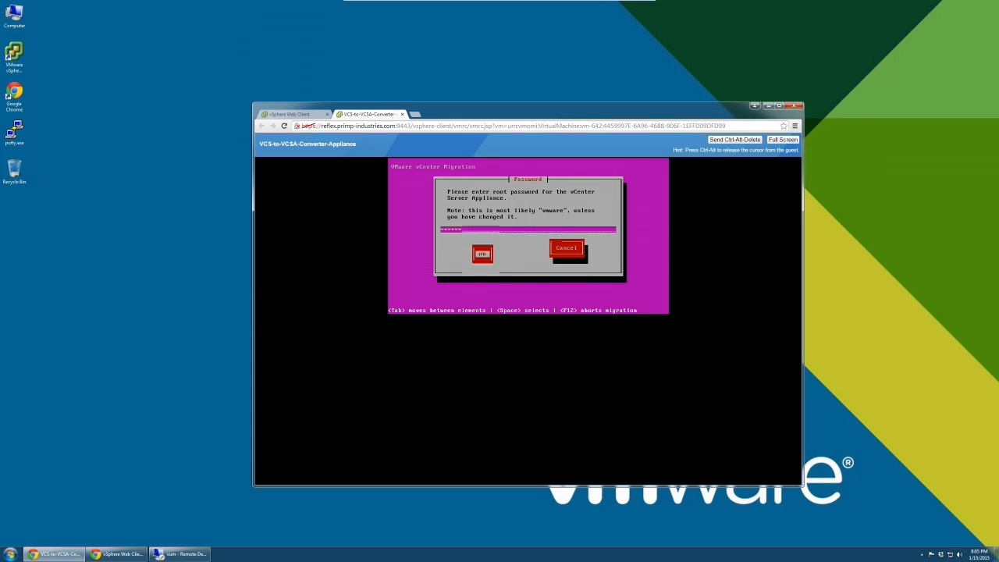
{"action": "left_click", "coordinate": [481, 254]}
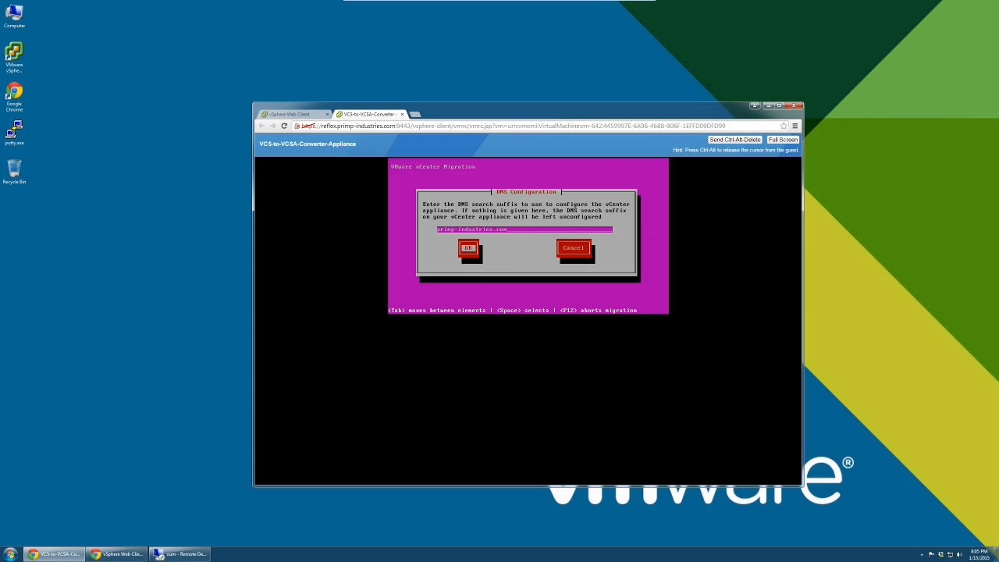
{"action": "left_click", "coordinate": [468, 246]}
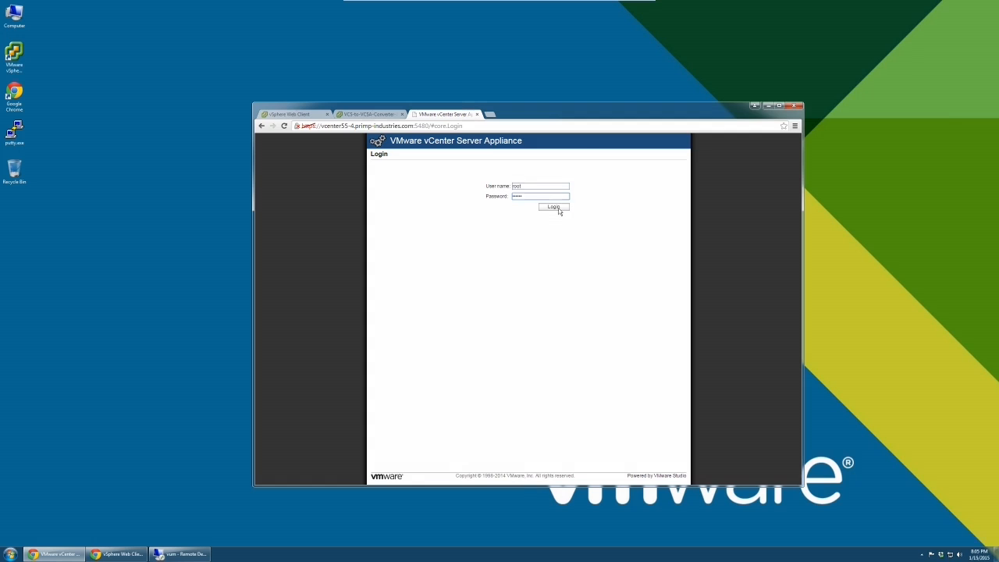
- Log in to the appliance admin page, accept the EULA and choose custom configuration
{"action": "left_click", "coordinate": [552, 206]}
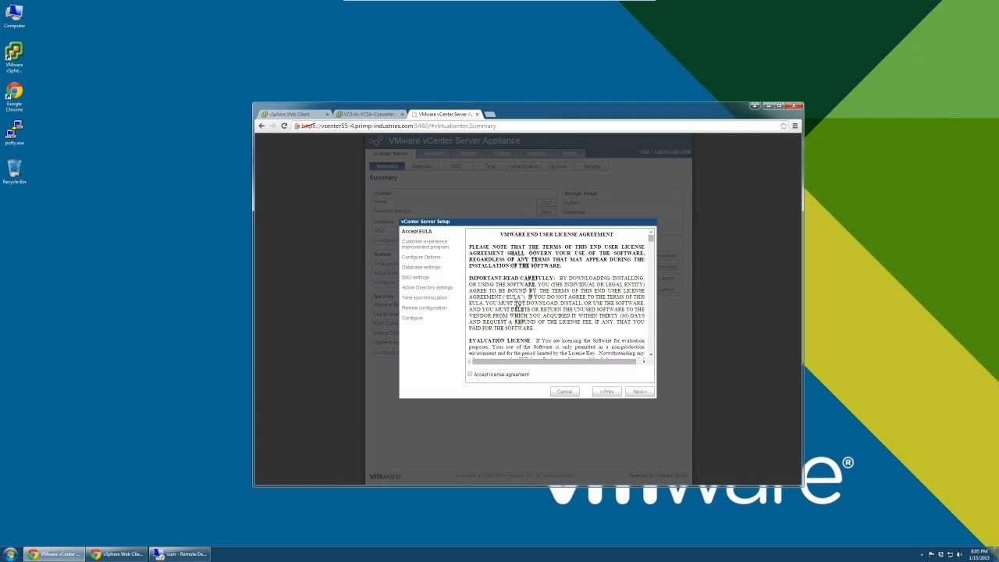
{"action": "left_click", "coordinate": [470, 374]}
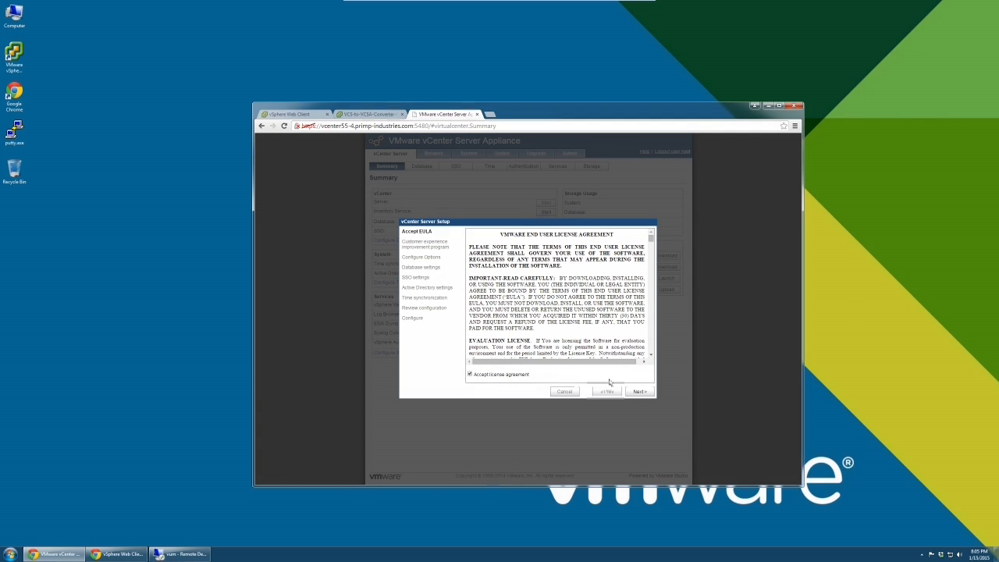
{"action": "left_click", "coordinate": [638, 391]}
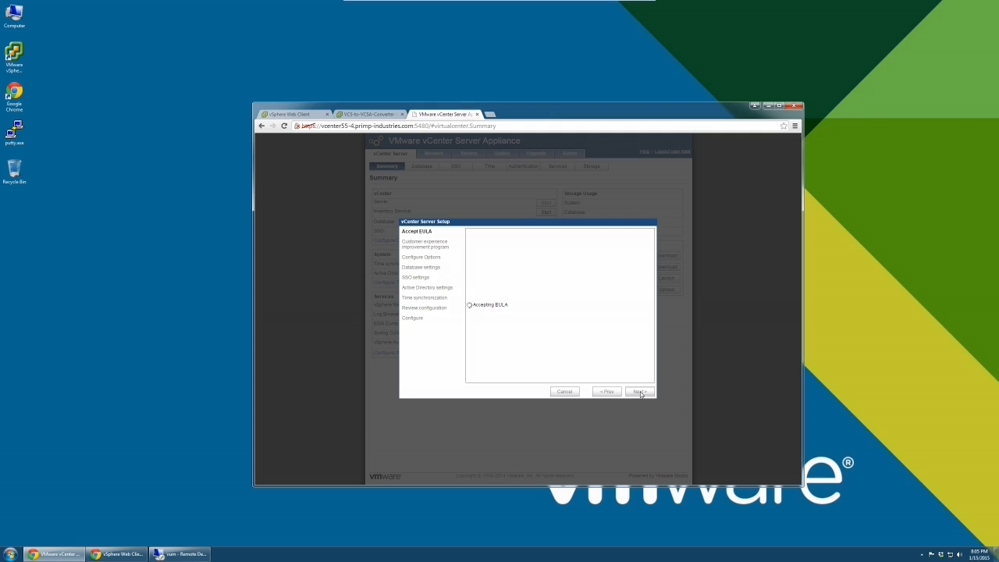
{"action": "left_click", "coordinate": [640, 390]}
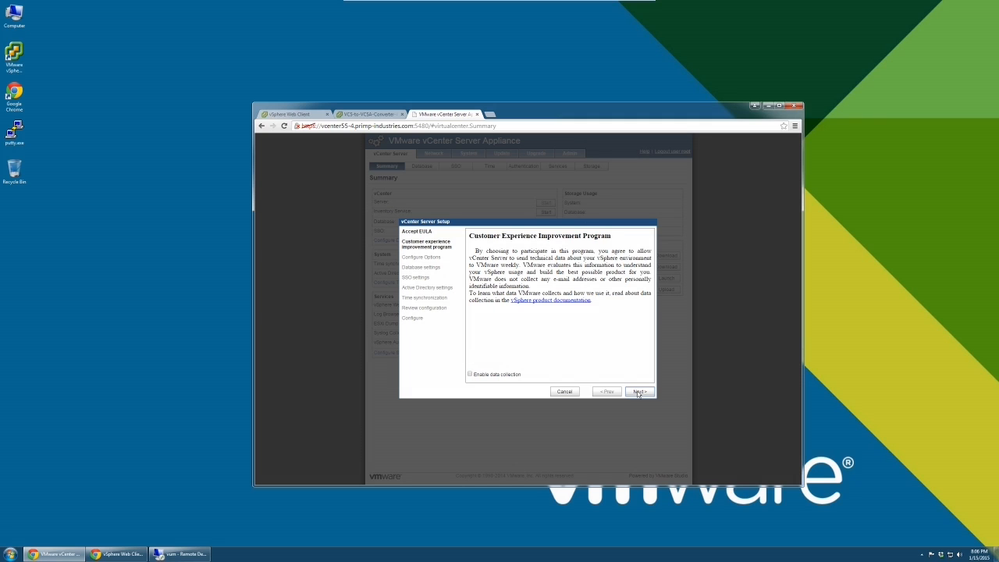
{"action": "left_click", "coordinate": [637, 391]}
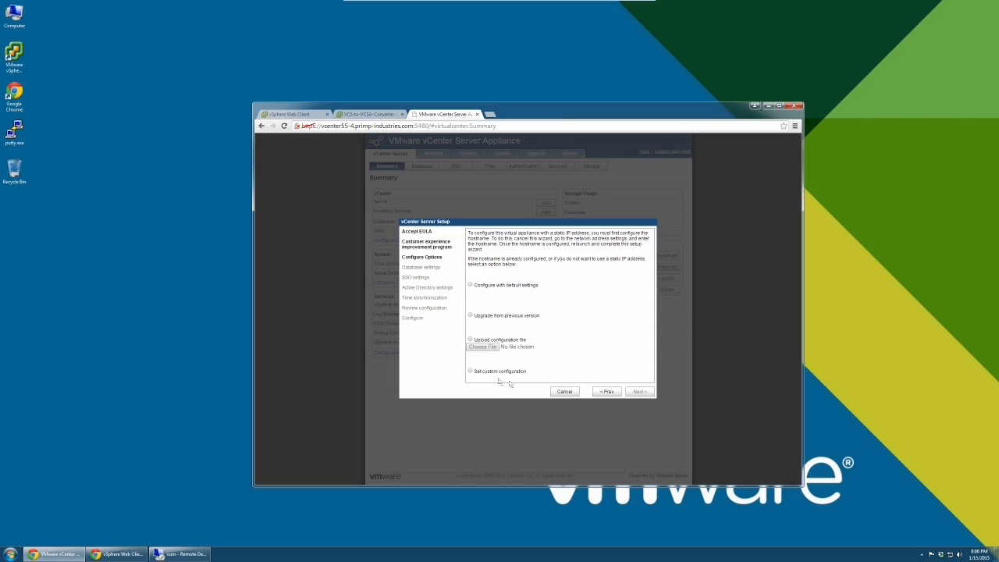
{"action": "left_click", "coordinate": [470, 371]}
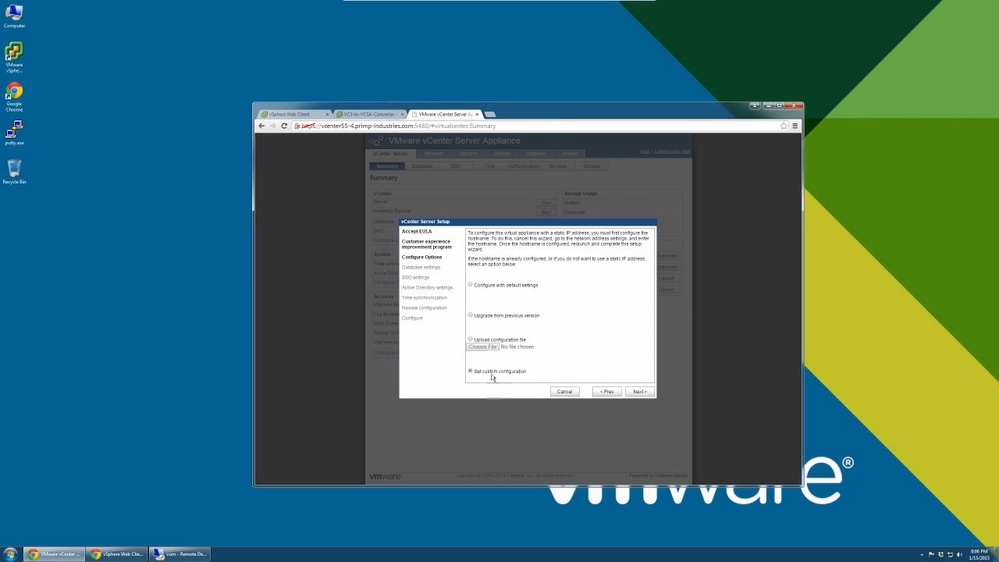
{"action": "left_click", "coordinate": [638, 390]}
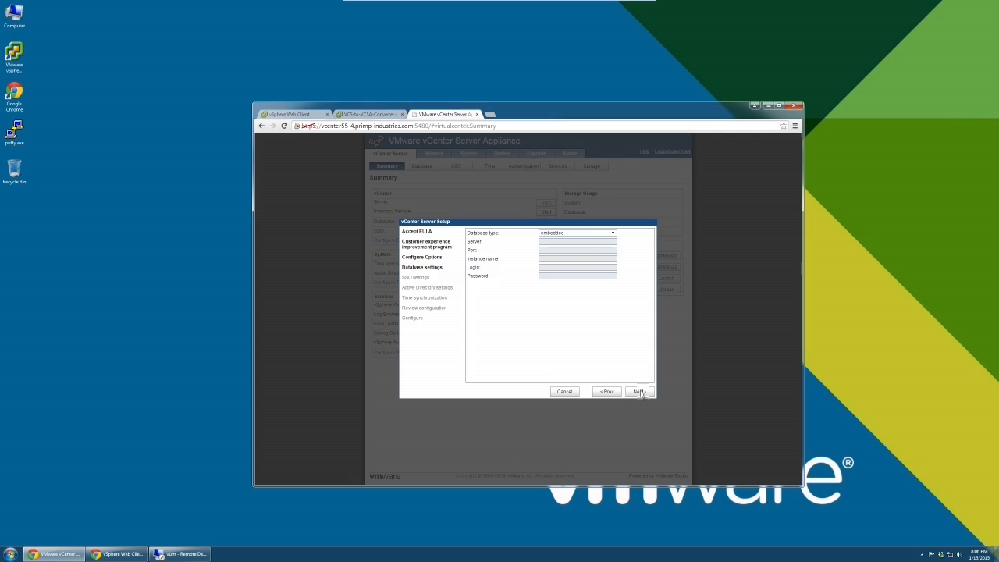
- Keep embedded database and SSO, enable Active Directory as administrator, review and start setup
{"action": "left_click", "coordinate": [638, 390]}
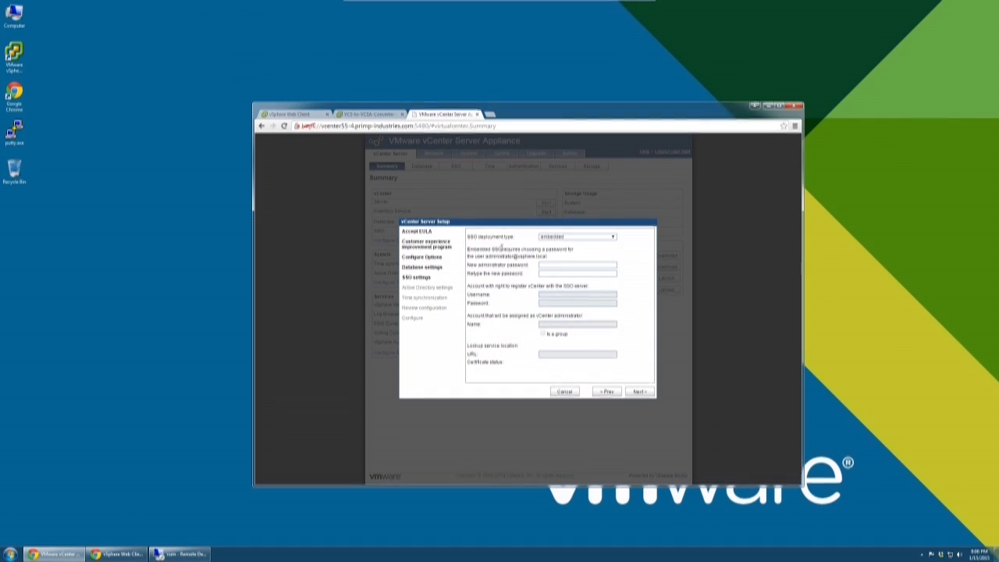
{"action": "left_click", "coordinate": [578, 268]}
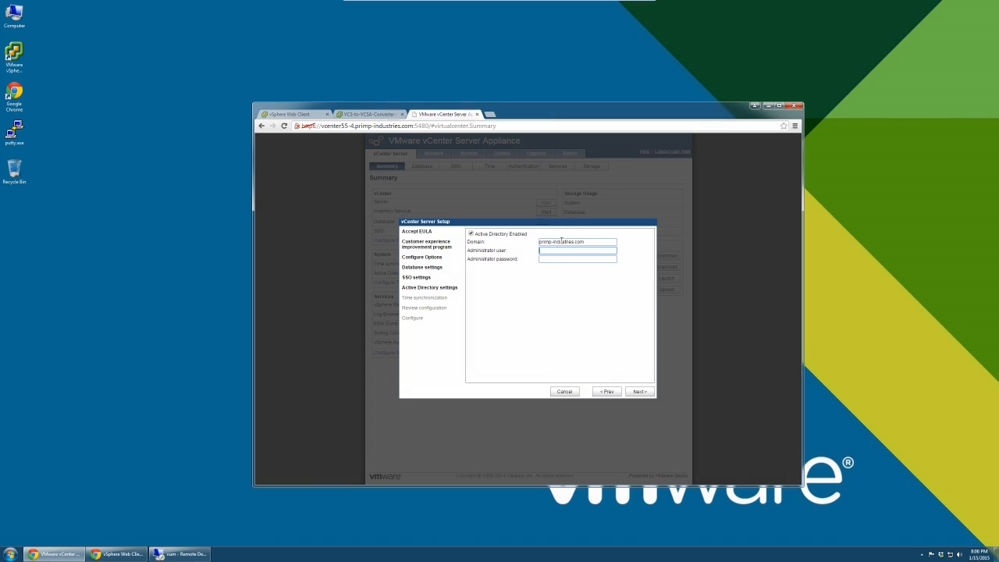
{"action": "type", "text": "administrator"}
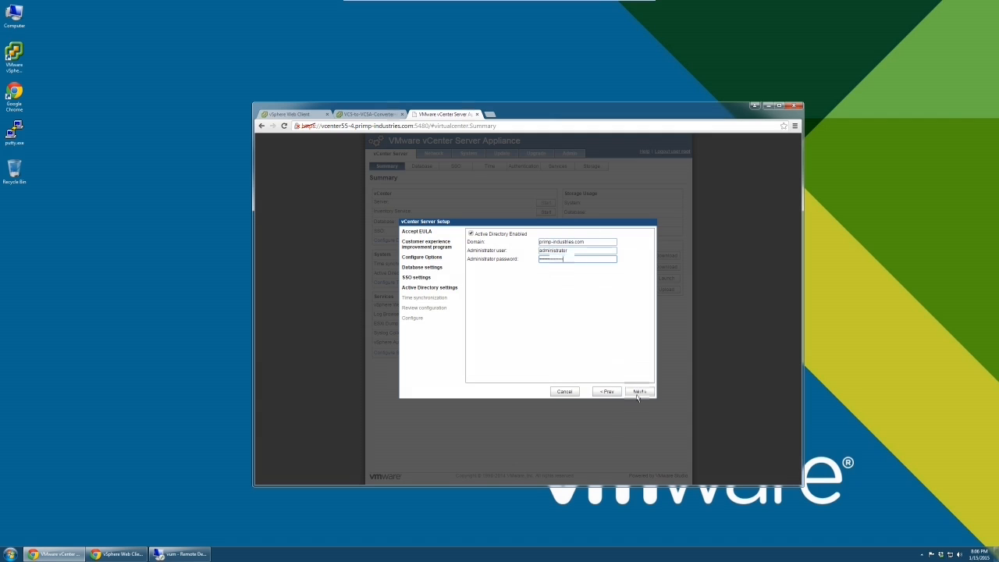
{"action": "left_click", "coordinate": [638, 390]}
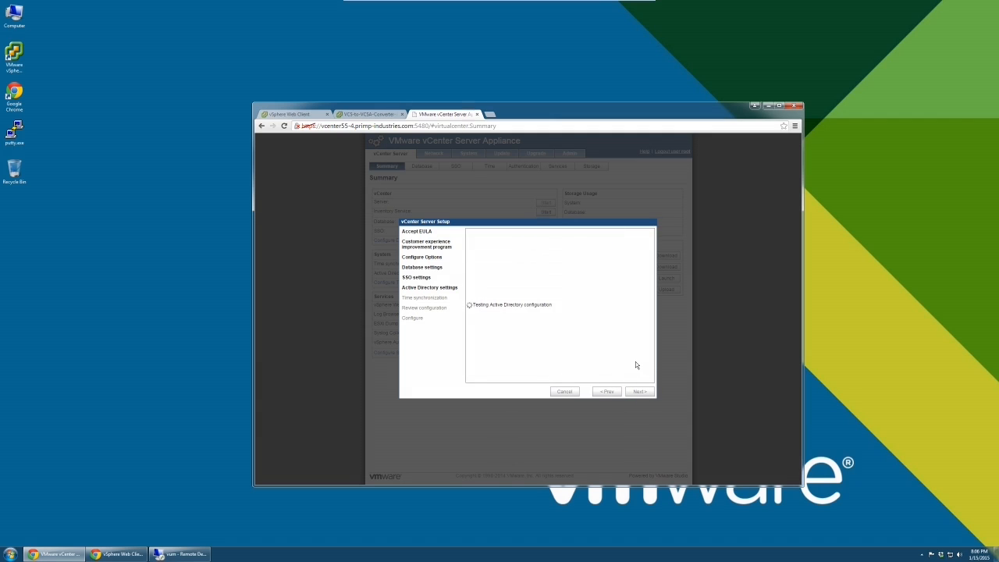
{"action": "left_click", "coordinate": [638, 390]}
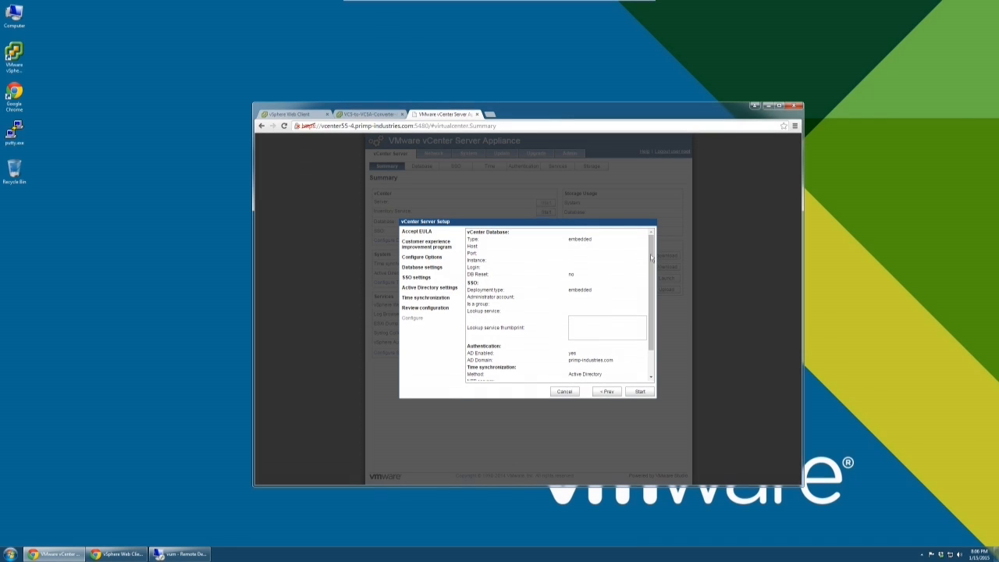
{"action": "scroll", "scroll_direction": "down", "scroll_amount": 3}
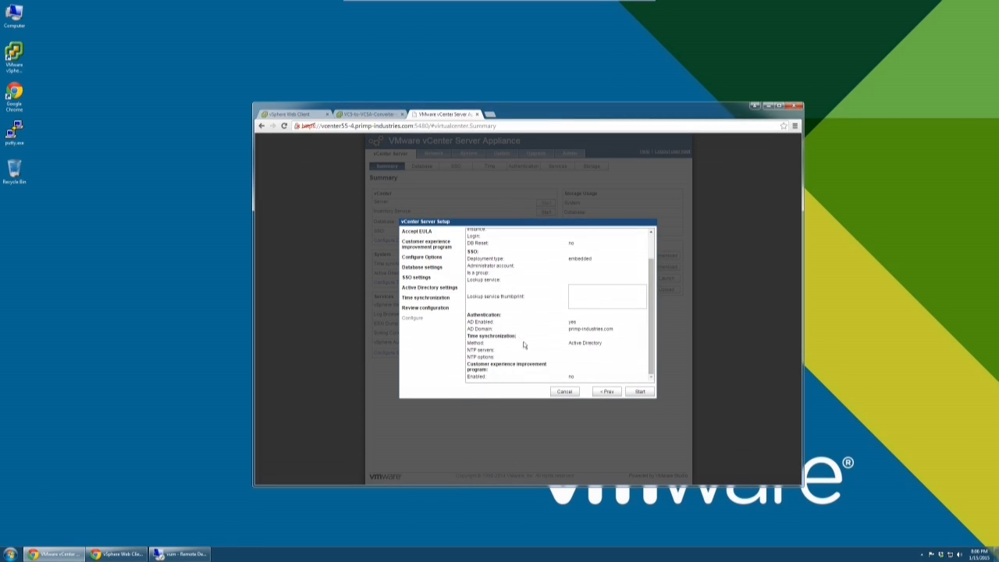
{"action": "left_click", "coordinate": [640, 390]}
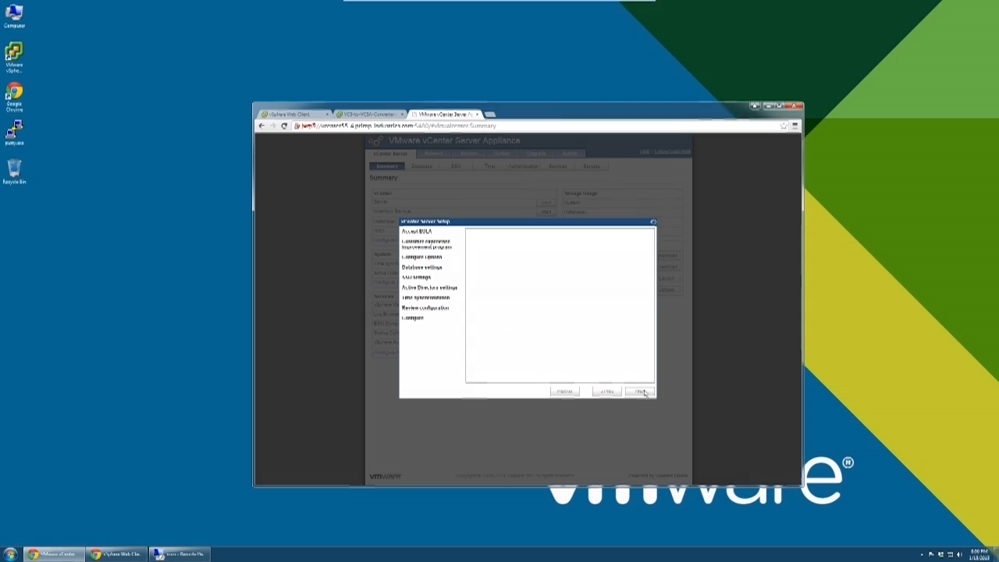
{"action": "left_click", "coordinate": [640, 390]}
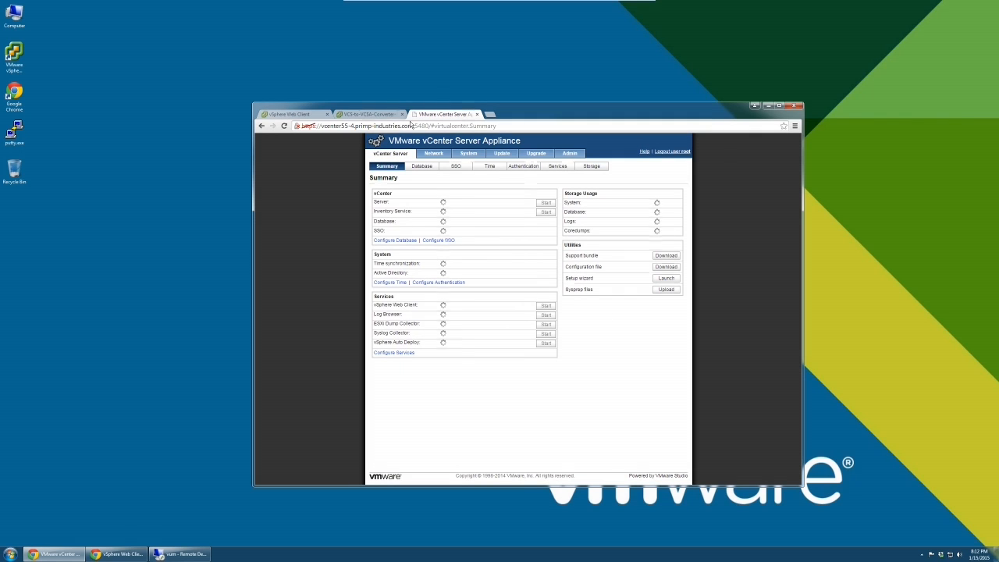
- Back in the converter console, accept the SSL certificate, SSO administrator password and detected AD domain
{"action": "left_click", "coordinate": [367, 114]}
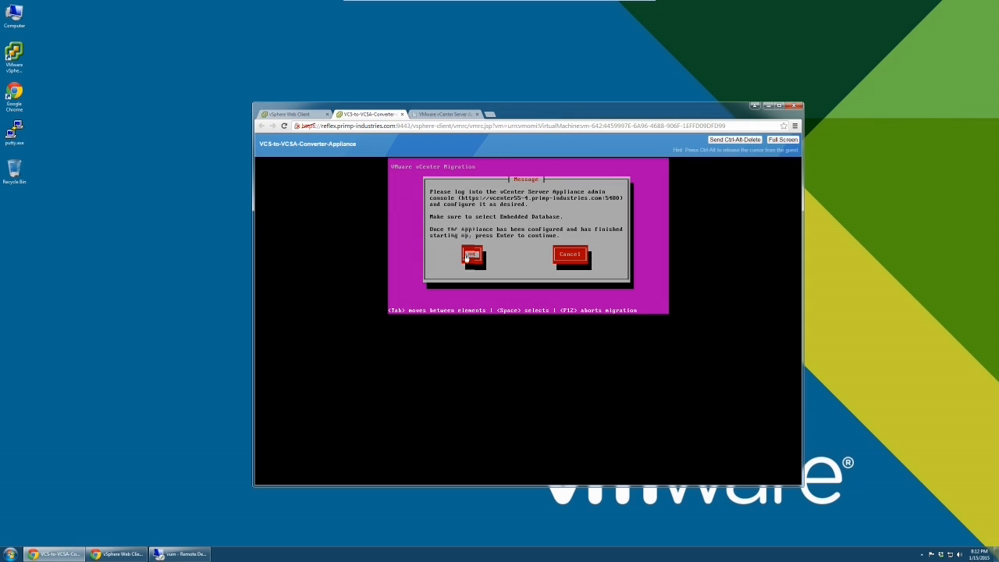
{"action": "left_click", "coordinate": [472, 256]}
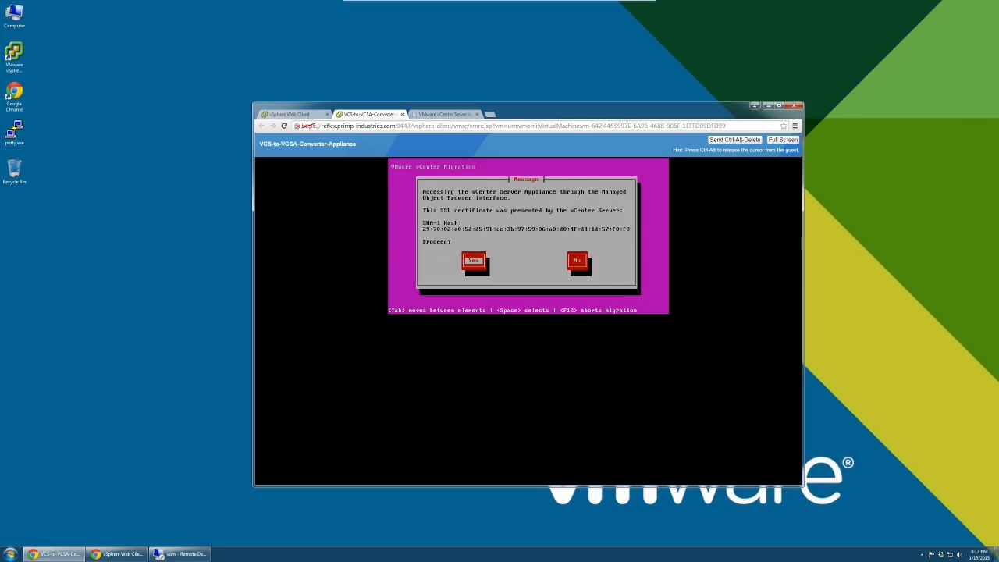
{"action": "left_click", "coordinate": [474, 259]}
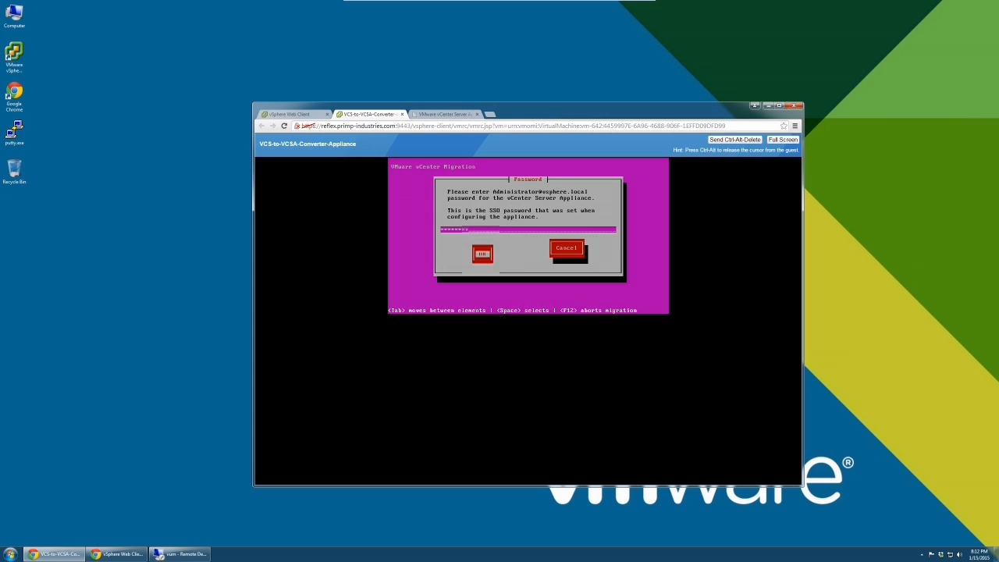
{"action": "left_click", "coordinate": [481, 253]}
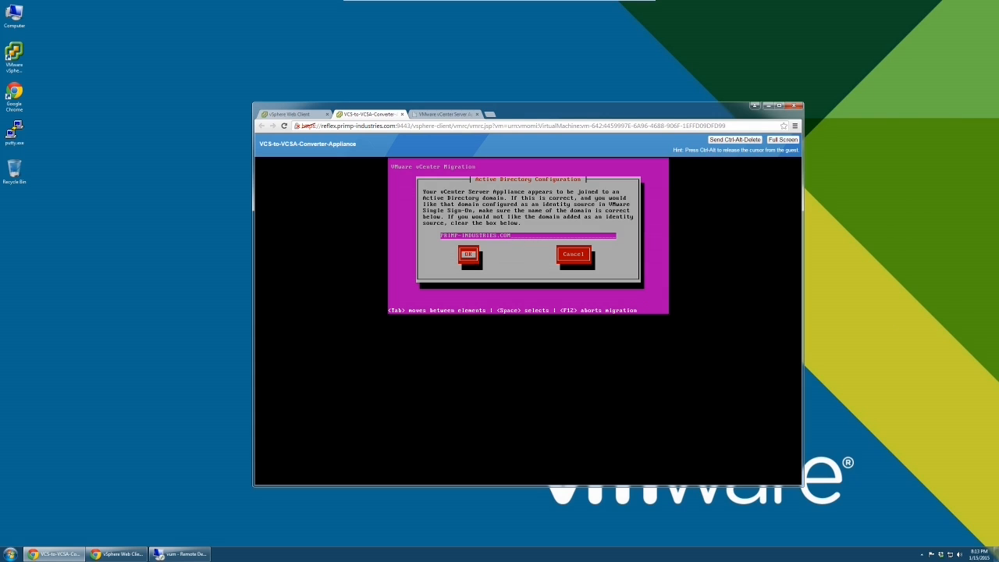
{"action": "left_click", "coordinate": [468, 253]}
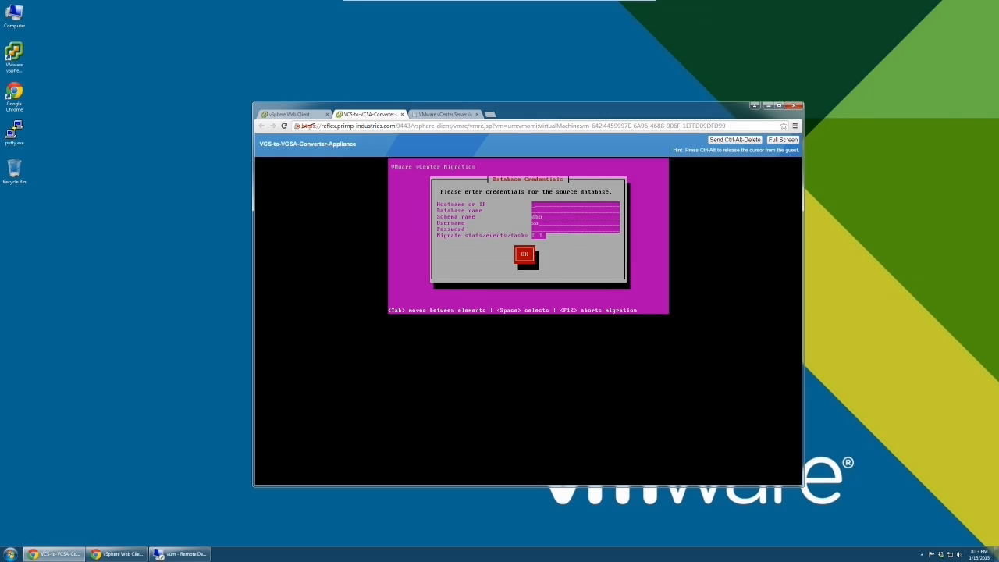
- Submit source database host sql.primp.ind, database VCDB and its credentials
{"action": "type", "text": "sql.primp.industries.com"}
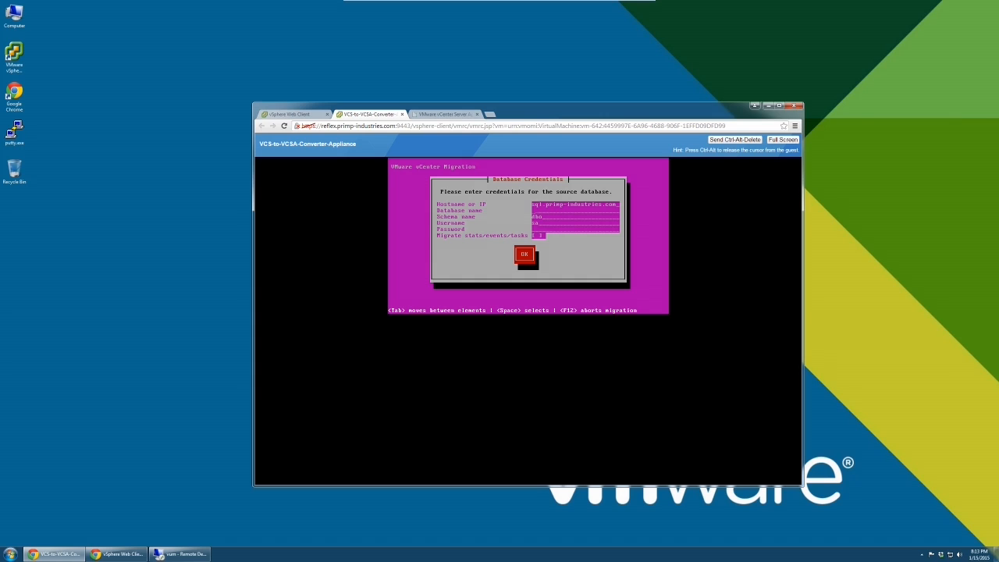
{"action": "type", "text": "VCDB"}
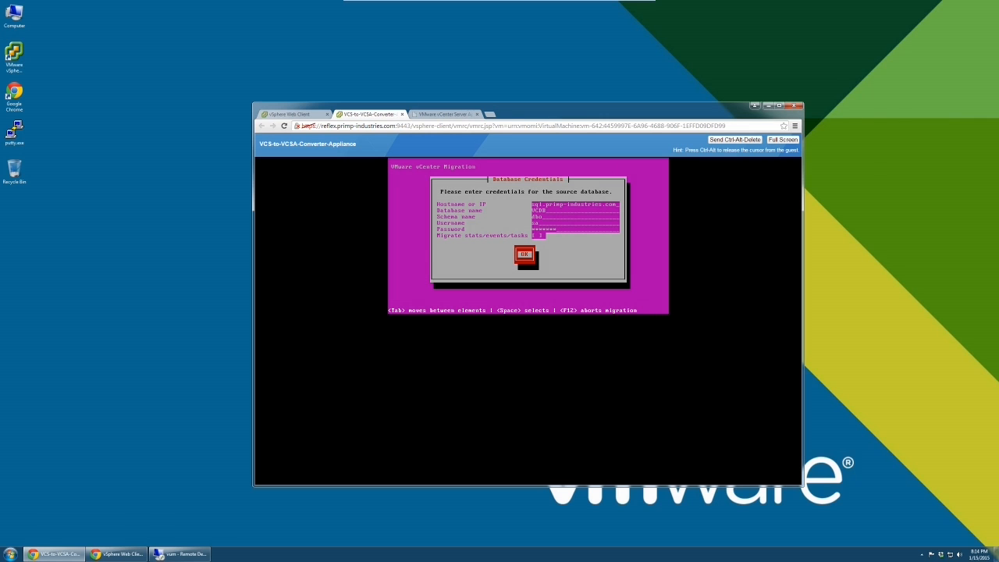
{"action": "left_click", "coordinate": [525, 254]}
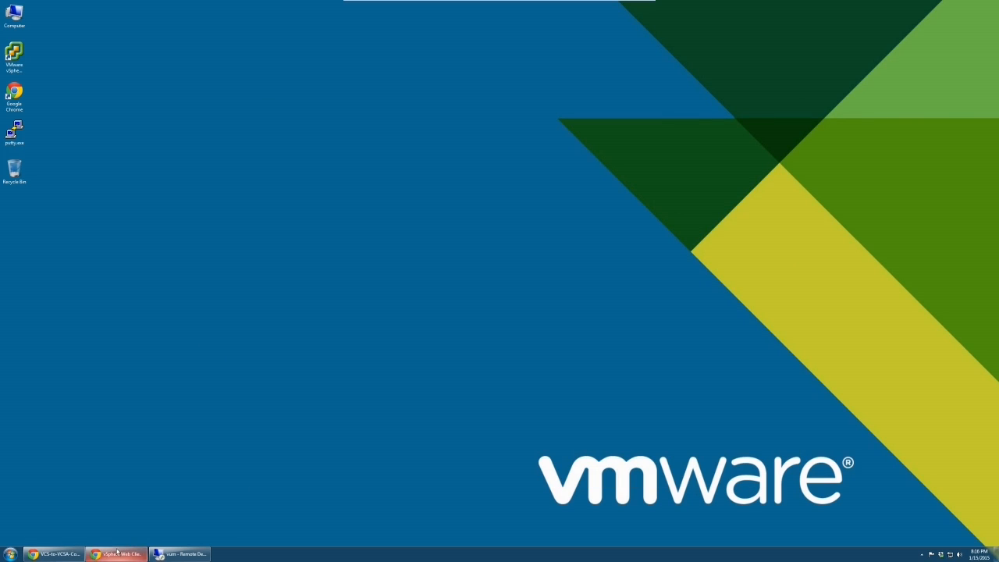
- Start the stopped NSX Management Service from the NSX Manager summary, then return to the remote server
{"action": "left_click", "coordinate": [116, 553]}
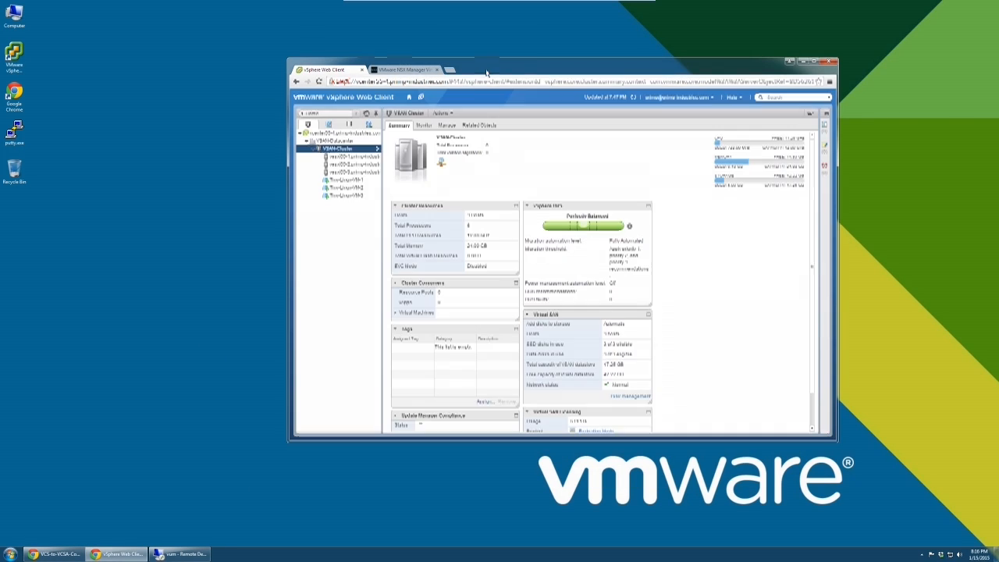
{"action": "left_click", "coordinate": [406, 69]}
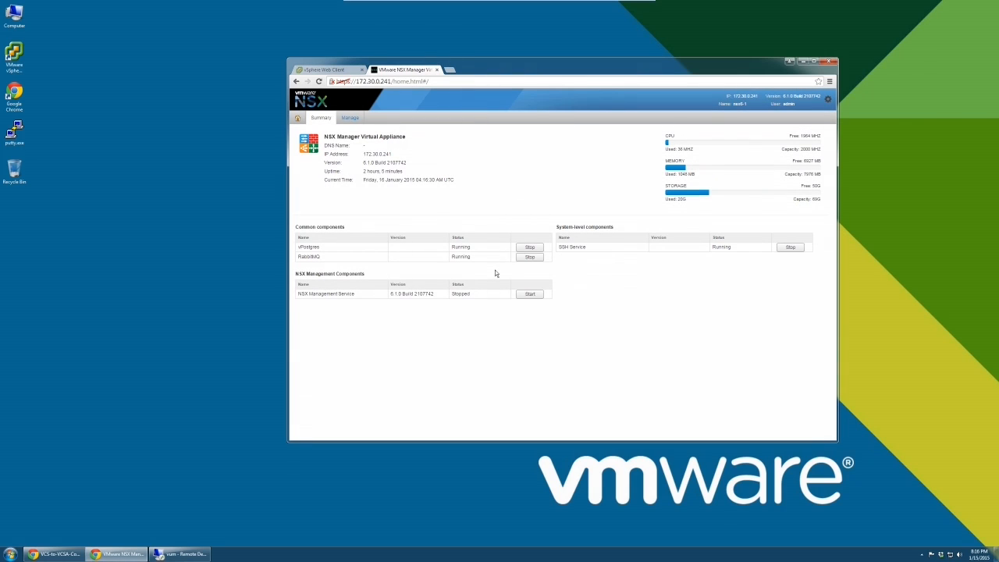
{"action": "mouse_move", "coordinate": [522, 305]}
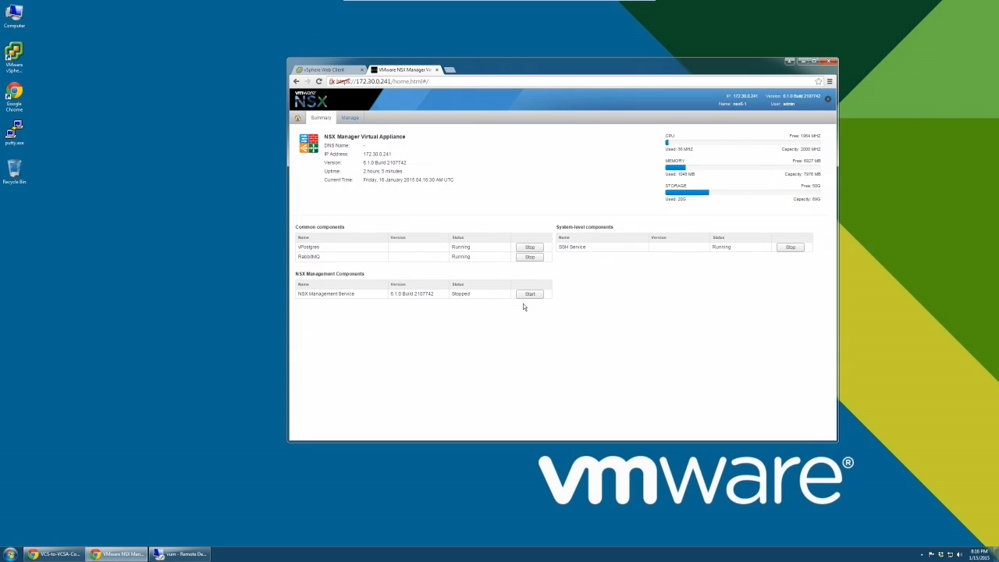
{"action": "left_click", "coordinate": [530, 293]}
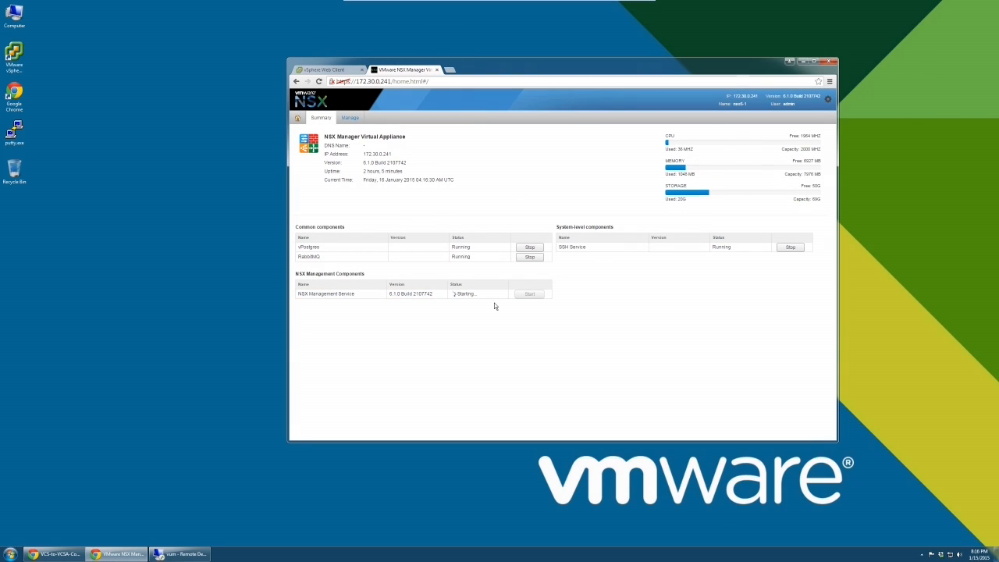
{"action": "left_click", "coordinate": [179, 554]}
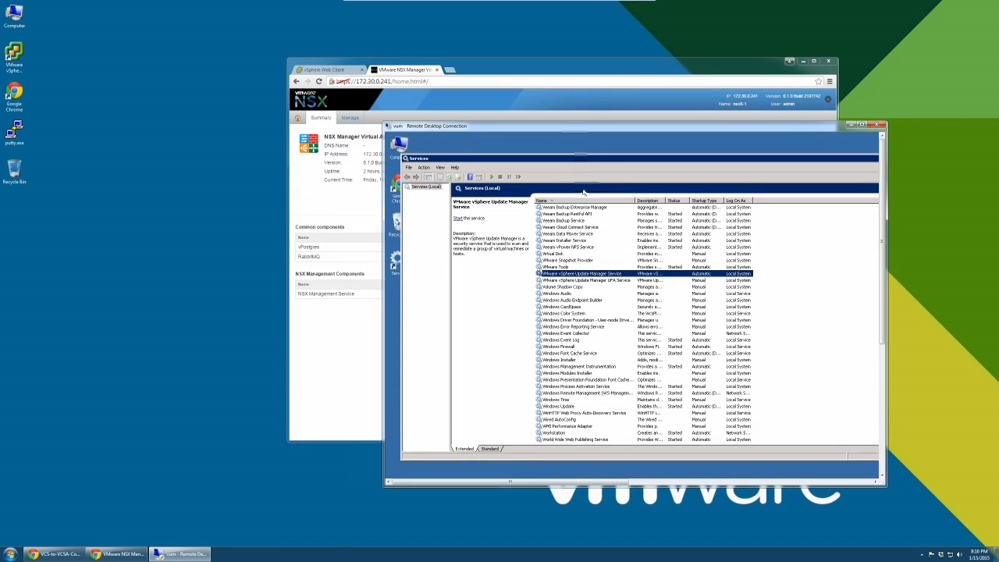
- Start the VMware vSphere Update Manager Windows service and bring NSX Manager's Manage page forward
{"action": "right_click", "coordinate": [559, 206]}
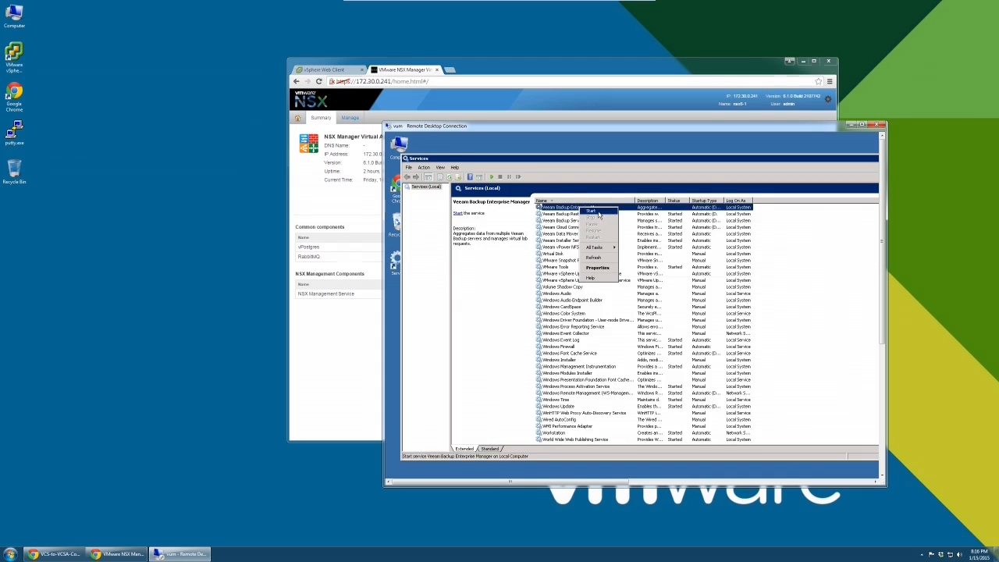
{"action": "left_click", "coordinate": [591, 211]}
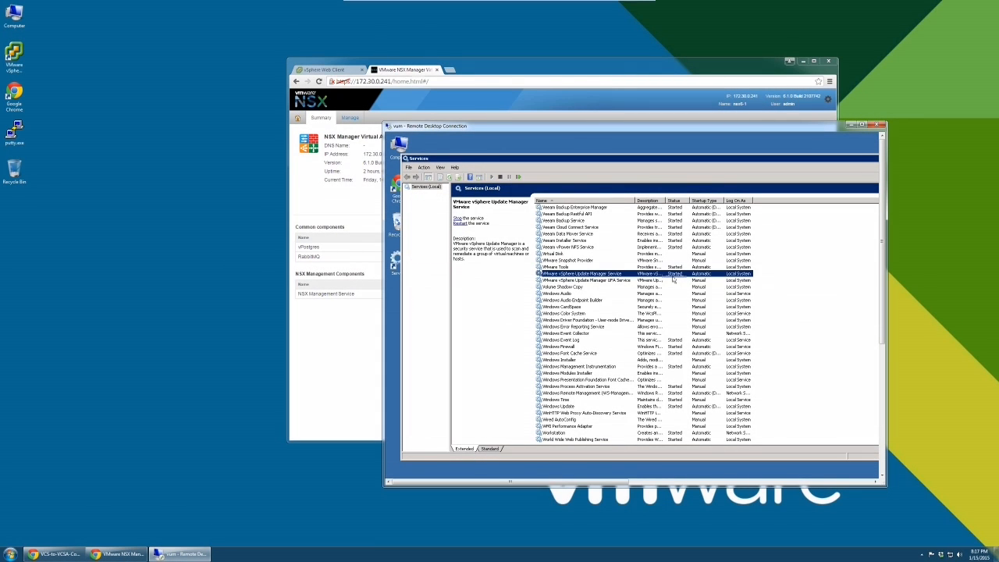
{"action": "left_click", "coordinate": [574, 206]}
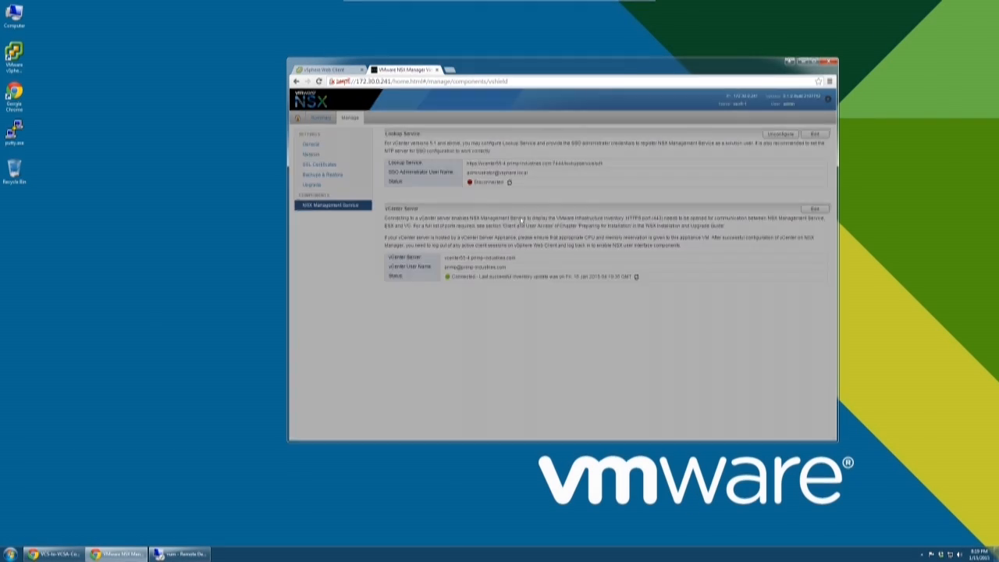
- Re-save the Lookup Service registration so Lookup Service and vCenter Server both report Connected
{"action": "left_click", "coordinate": [815, 134]}
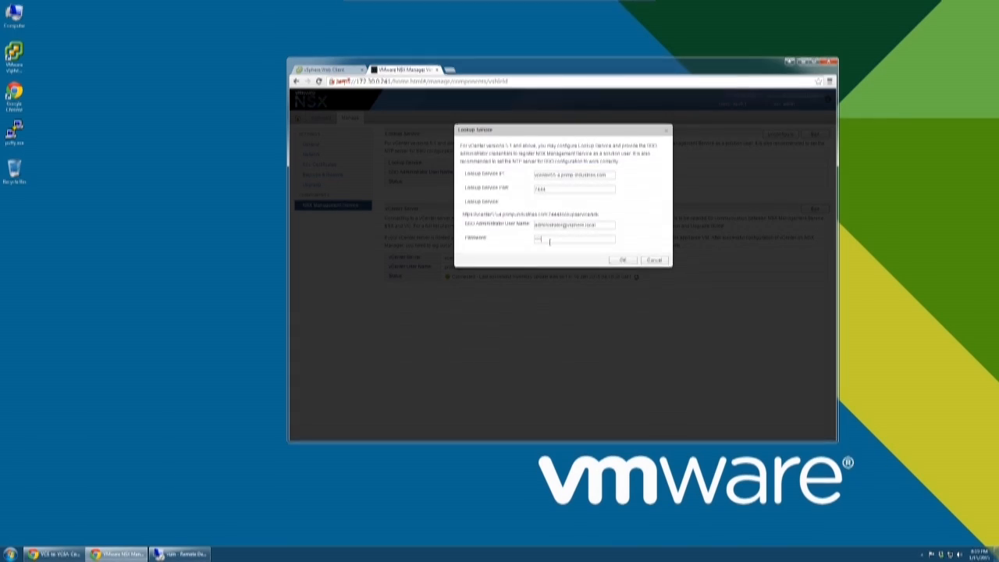
{"action": "left_click", "coordinate": [621, 259]}
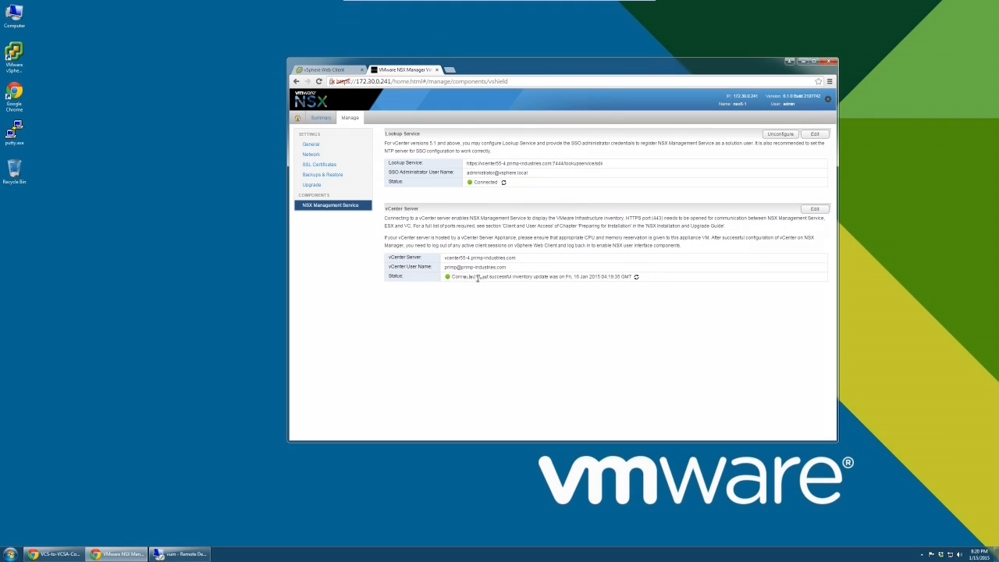
{"action": "left_click", "coordinate": [322, 69]}
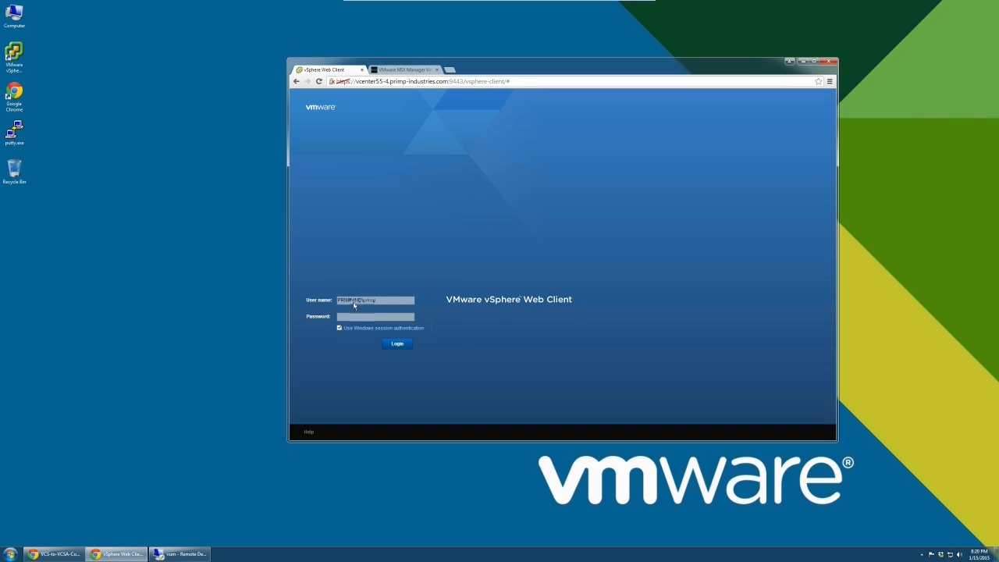
- Sign in and show the migrated vCenter's Hosts and Clusters summary with its datacenter expanded
{"action": "left_click", "coordinate": [397, 343]}
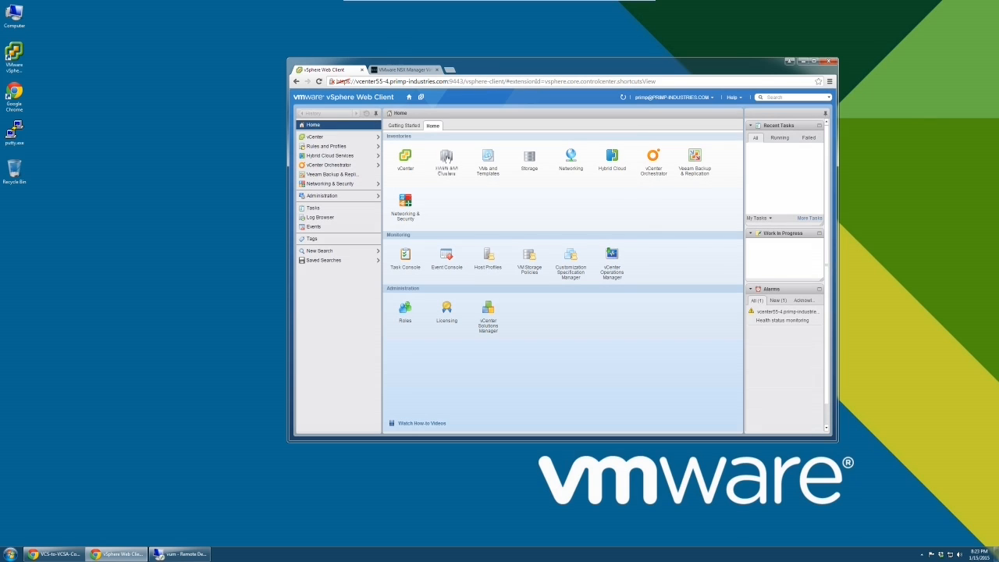
{"action": "left_click", "coordinate": [446, 156]}
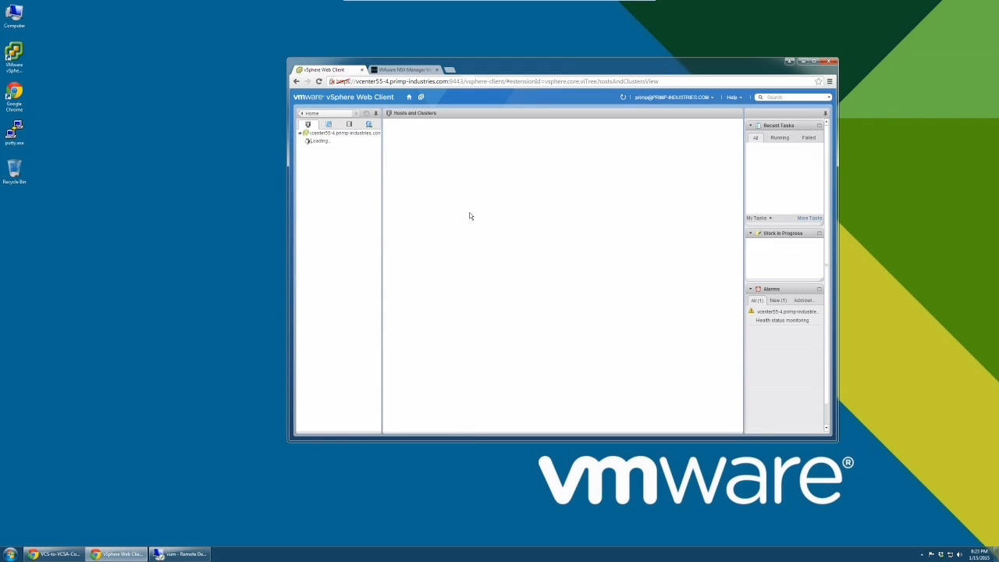
{"action": "left_click", "coordinate": [343, 133]}
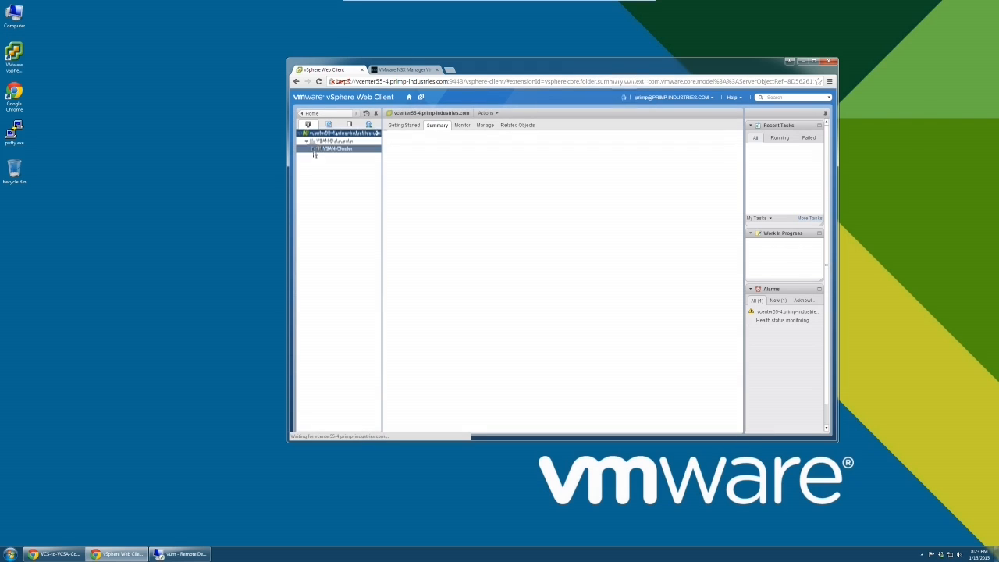
{"action": "left_click", "coordinate": [312, 140]}
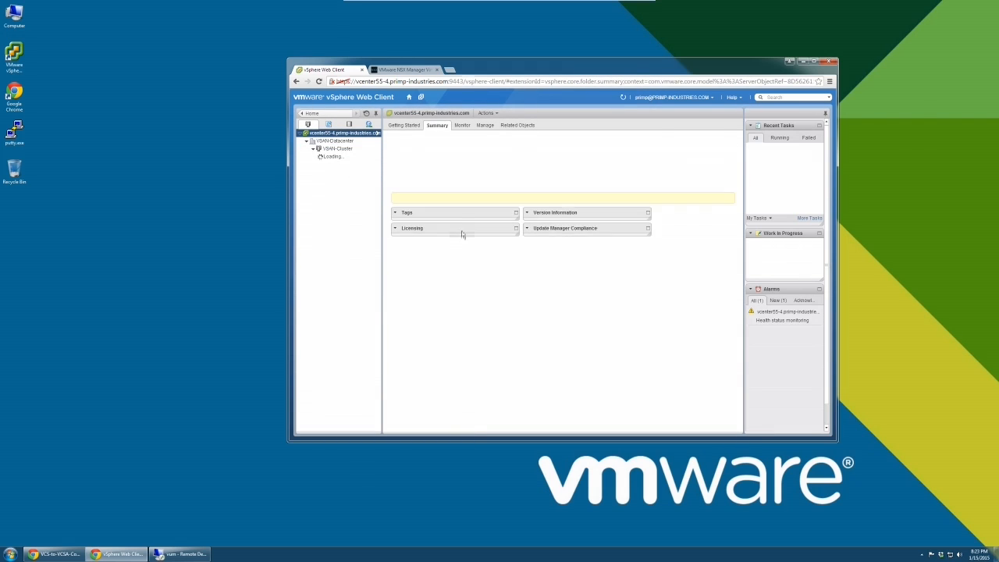